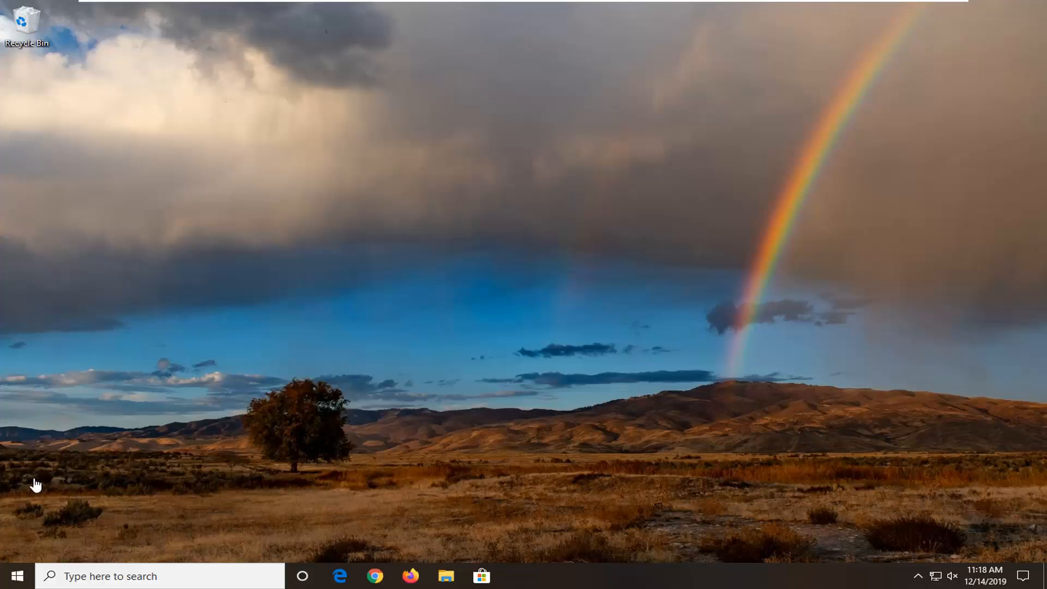
Launch regedit from the Start menu search with administrator rights.
{"action": "left_click", "coordinate": [20, 575]}
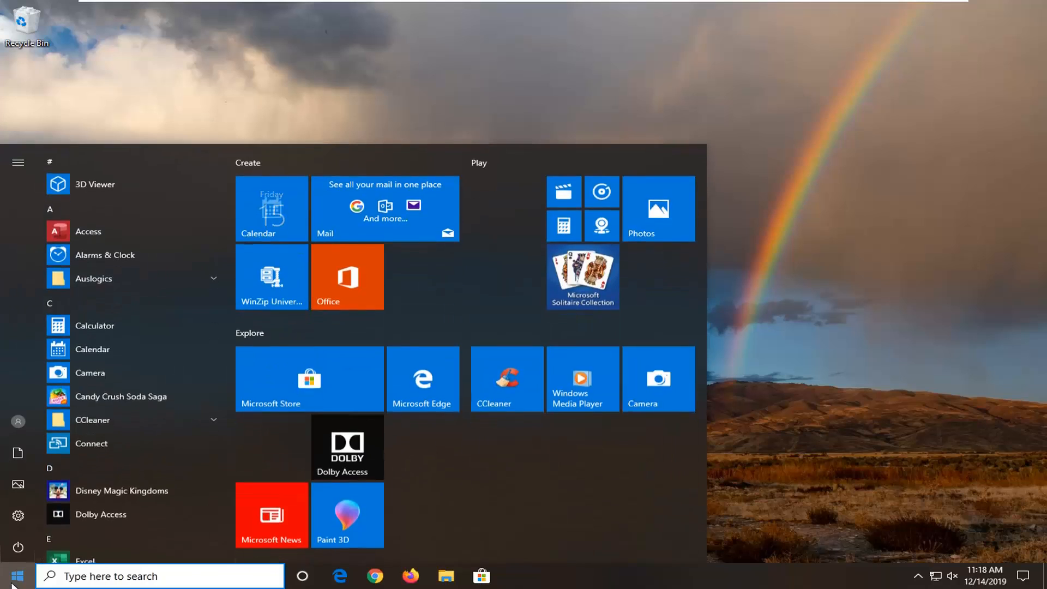
{"action": "type", "text": "regedit"}
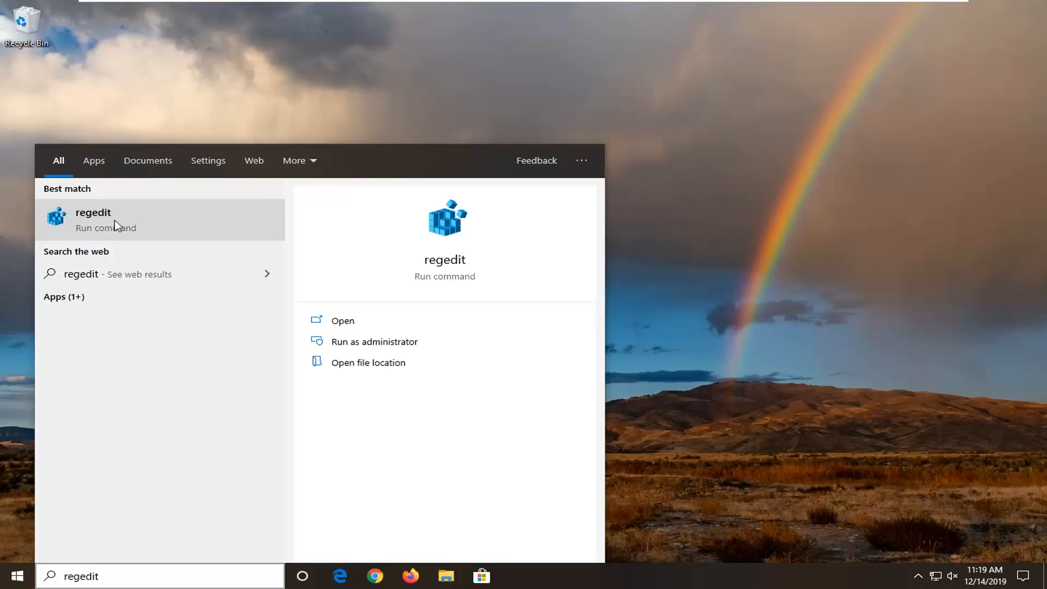
{"action": "right_click", "coordinate": [109, 218]}
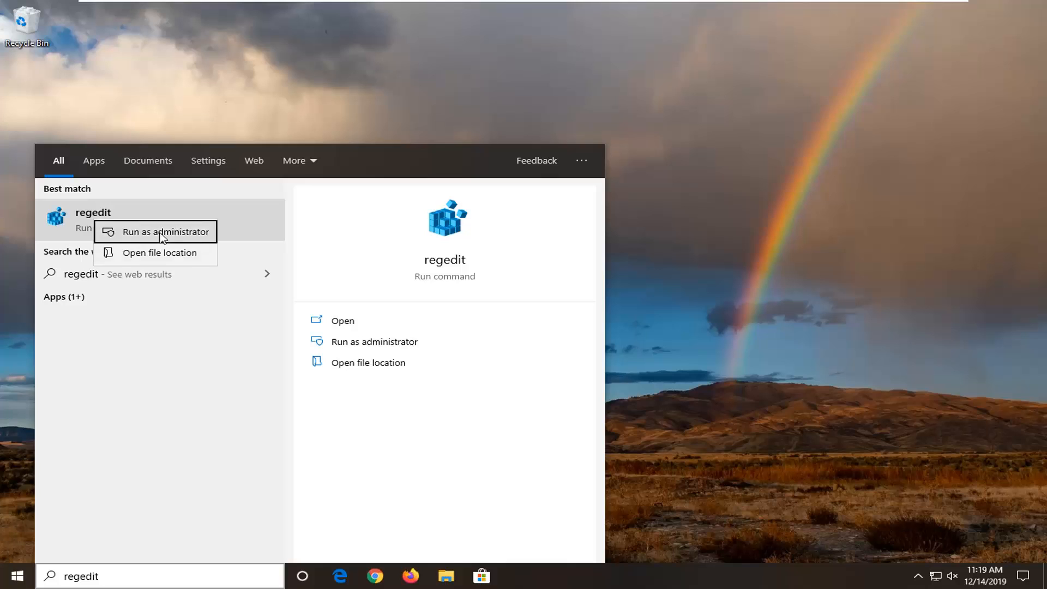
{"action": "left_click", "coordinate": [164, 232]}
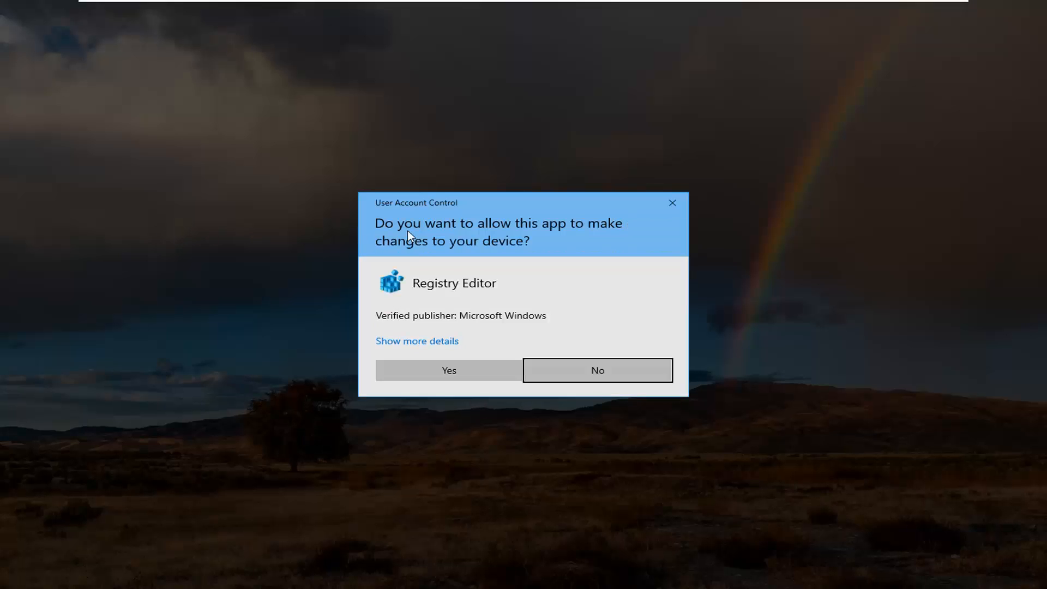
Allow Registry Editor to run, then bring up the Export dialog and cancel it.
{"action": "left_click", "coordinate": [450, 371]}
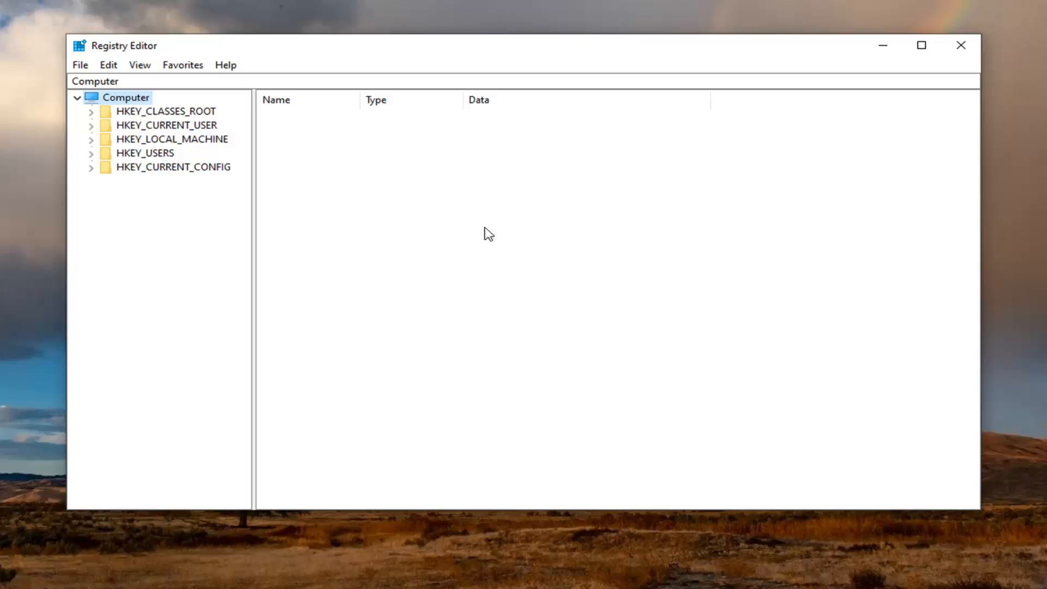
{"action": "mouse_move", "coordinate": [109, 65]}
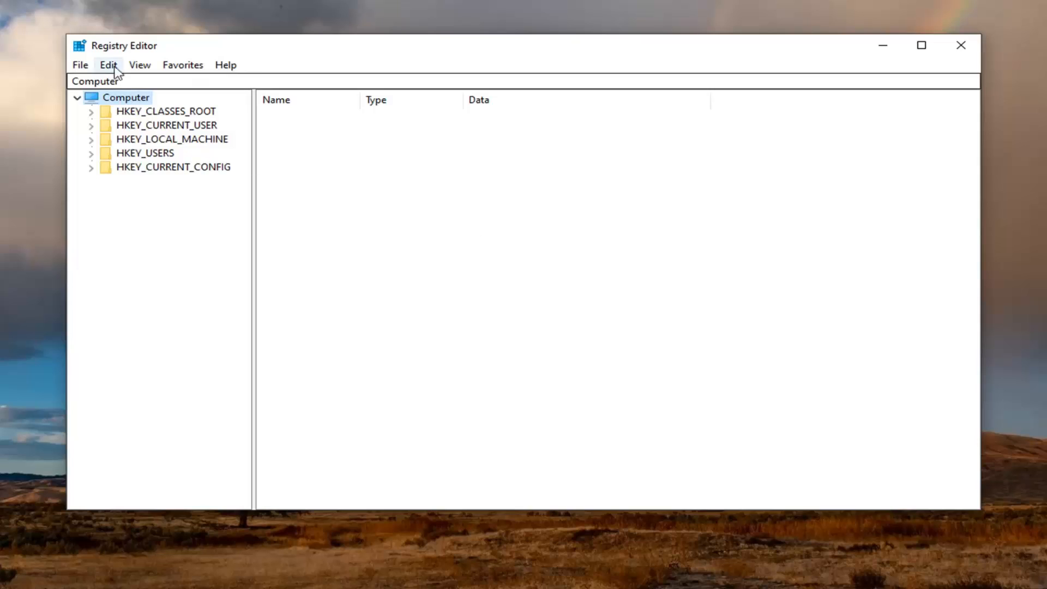
{"action": "left_click", "coordinate": [81, 64]}
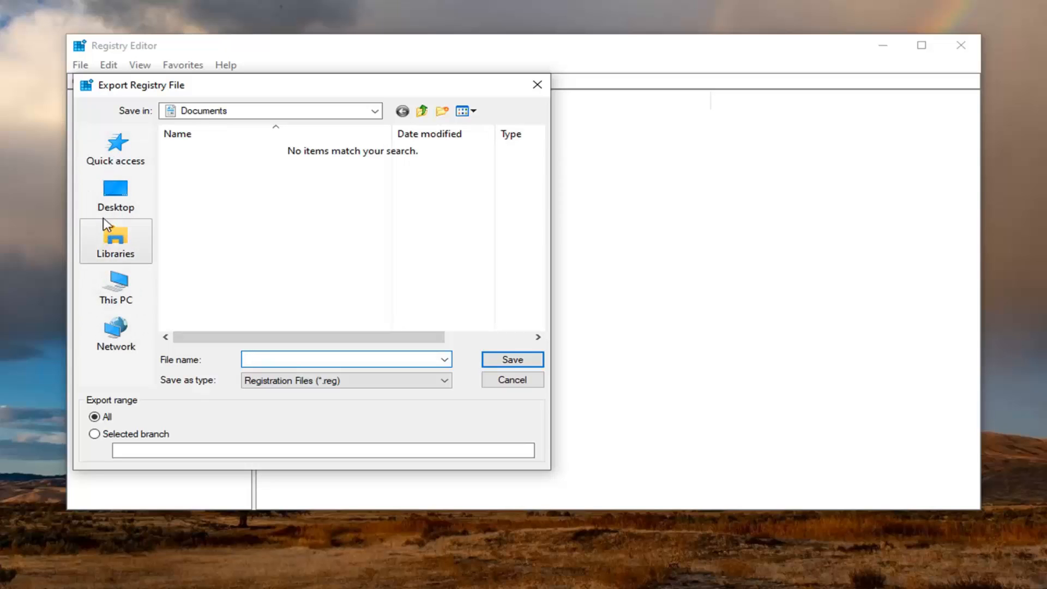
{"action": "left_click", "coordinate": [341, 360]}
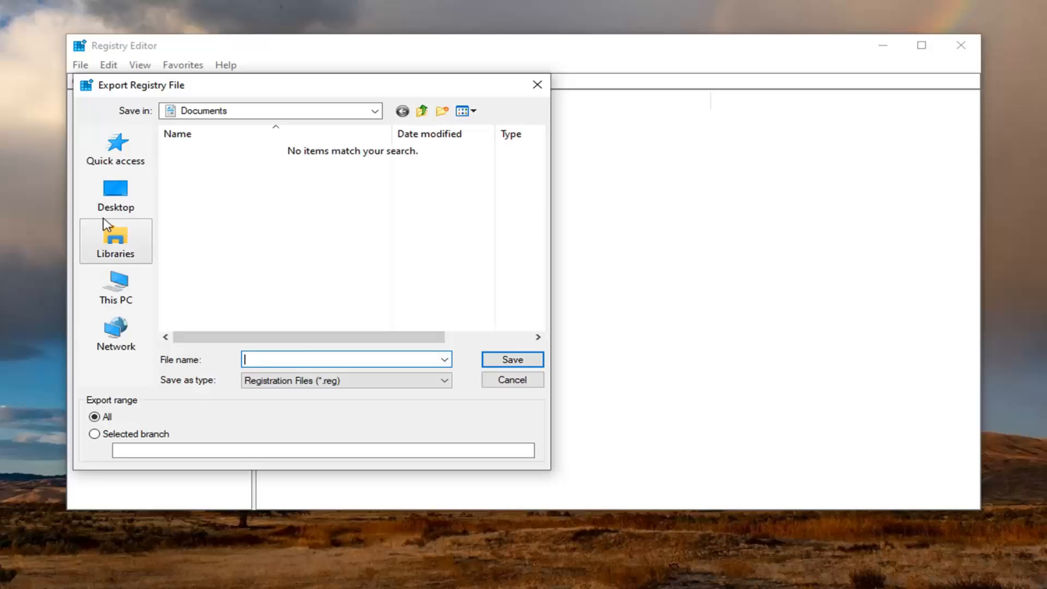
{"action": "mouse_move", "coordinate": [515, 402]}
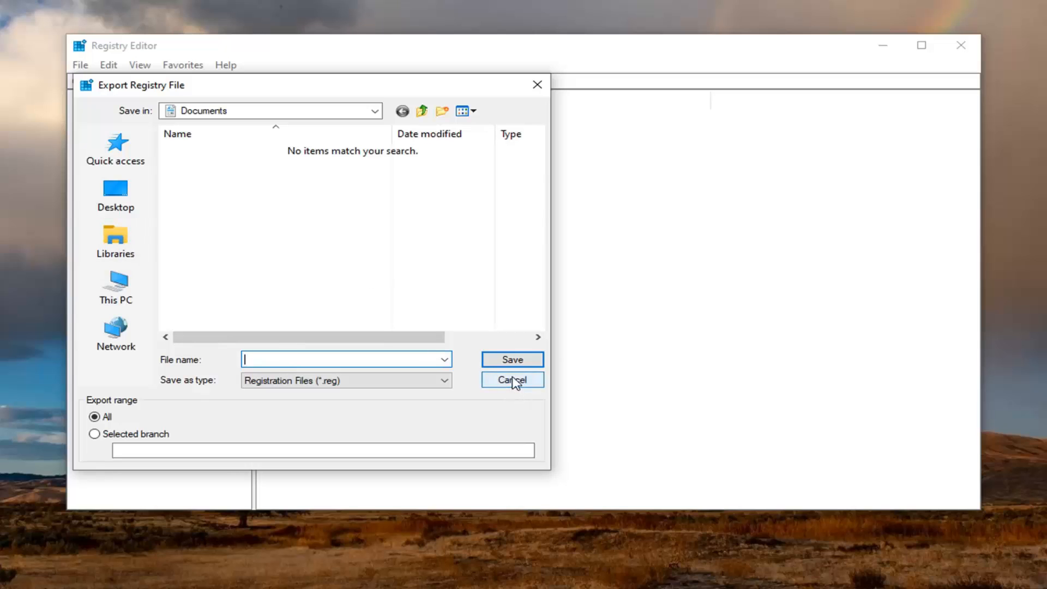
{"action": "left_click", "coordinate": [513, 379]}
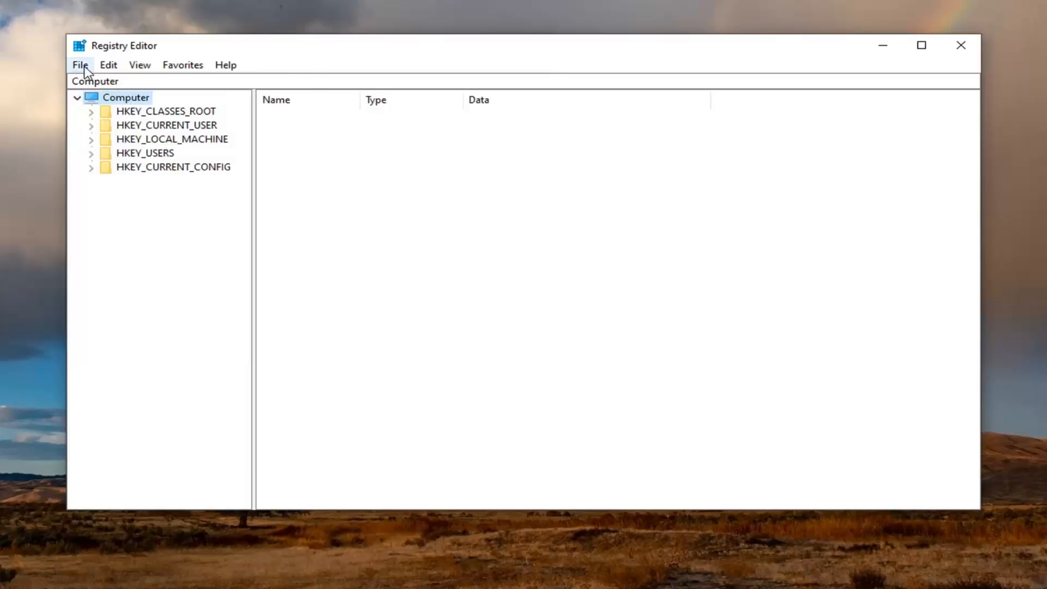
Bring up the Import registry file dialog and cancel it without importing.
{"action": "left_click", "coordinate": [80, 63]}
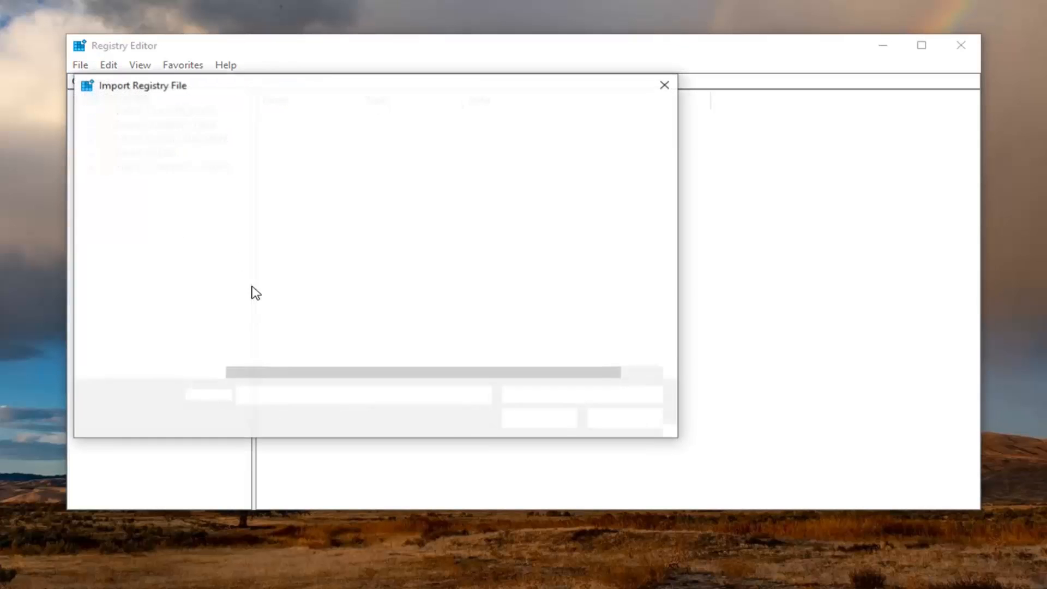
{"action": "mouse_move", "coordinate": [606, 425]}
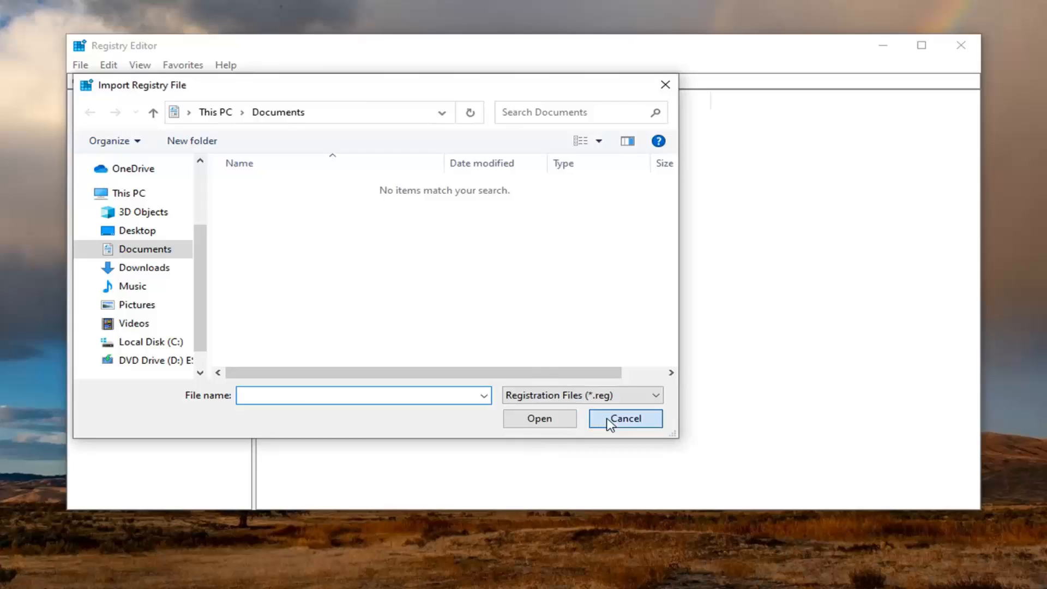
{"action": "left_click", "coordinate": [625, 419]}
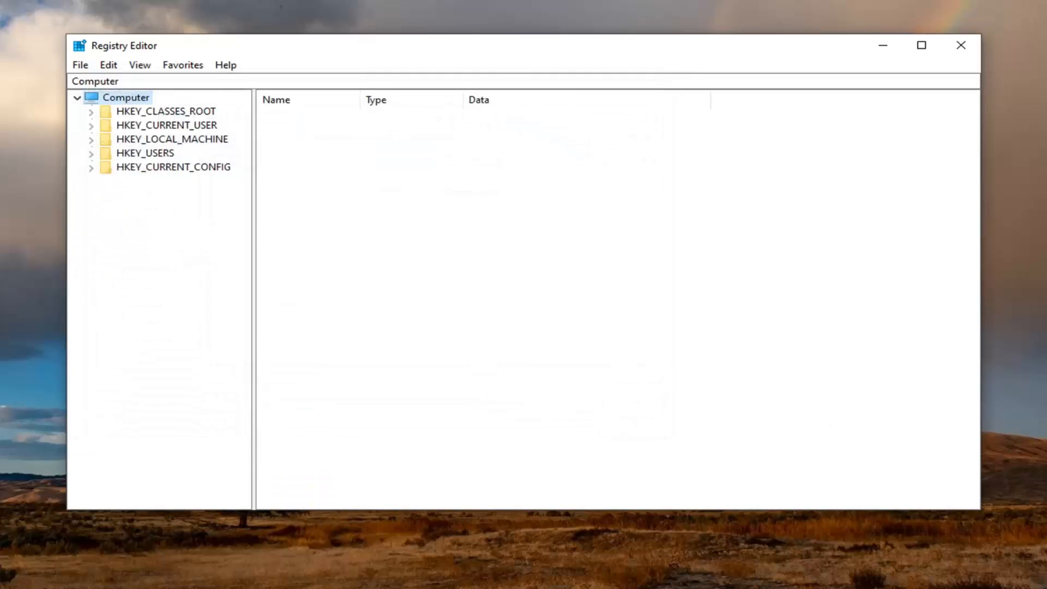
{"action": "mouse_move", "coordinate": [938, 352]}
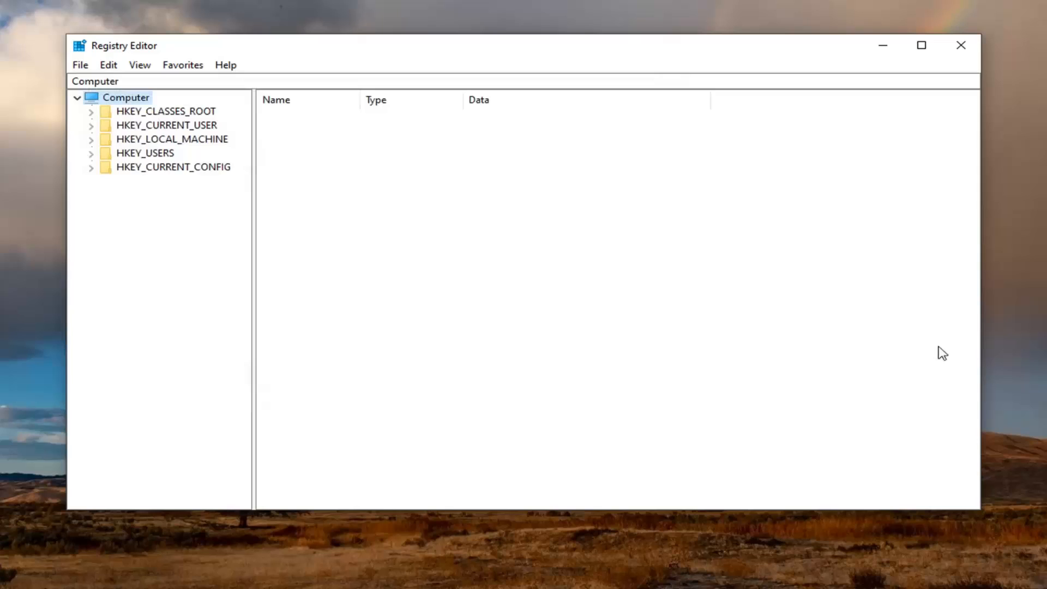
Expand HKEY_LOCAL_MACHINE and CurrentControlSet in the registry tree.
{"action": "left_click", "coordinate": [173, 140]}
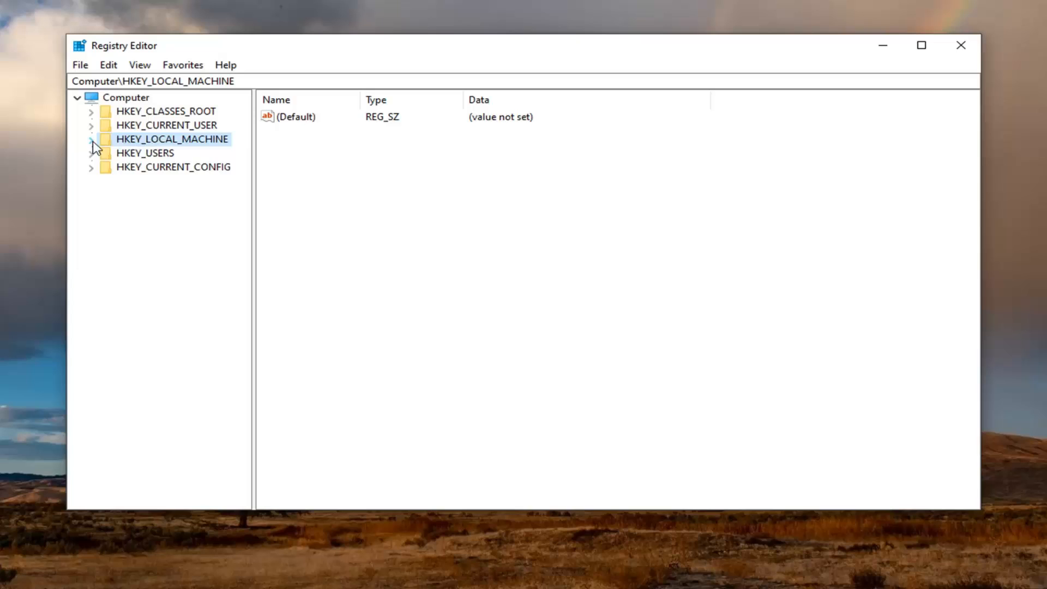
{"action": "left_click", "coordinate": [92, 139]}
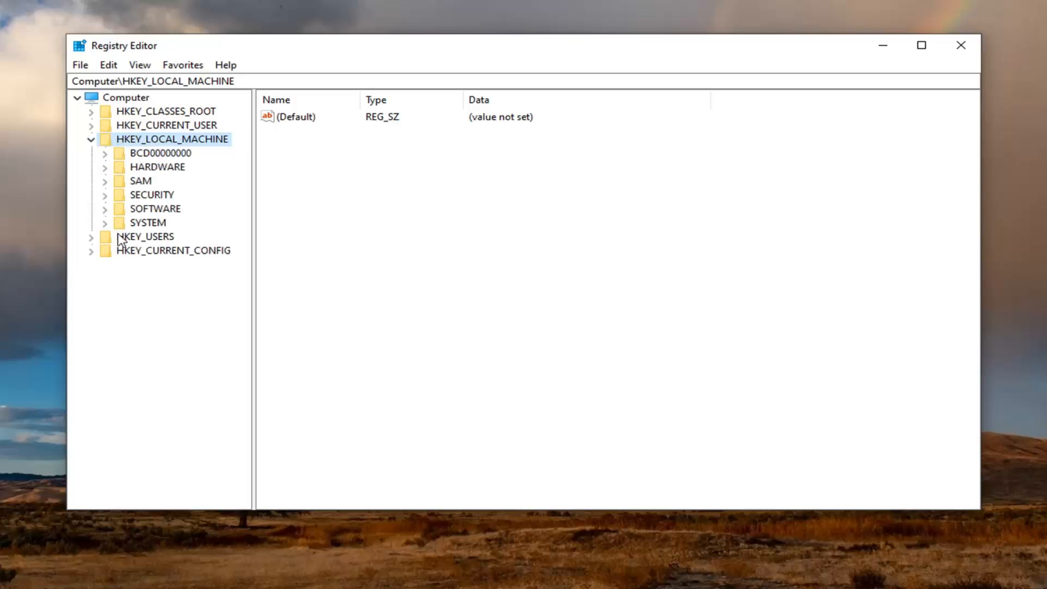
{"action": "mouse_move", "coordinate": [109, 228]}
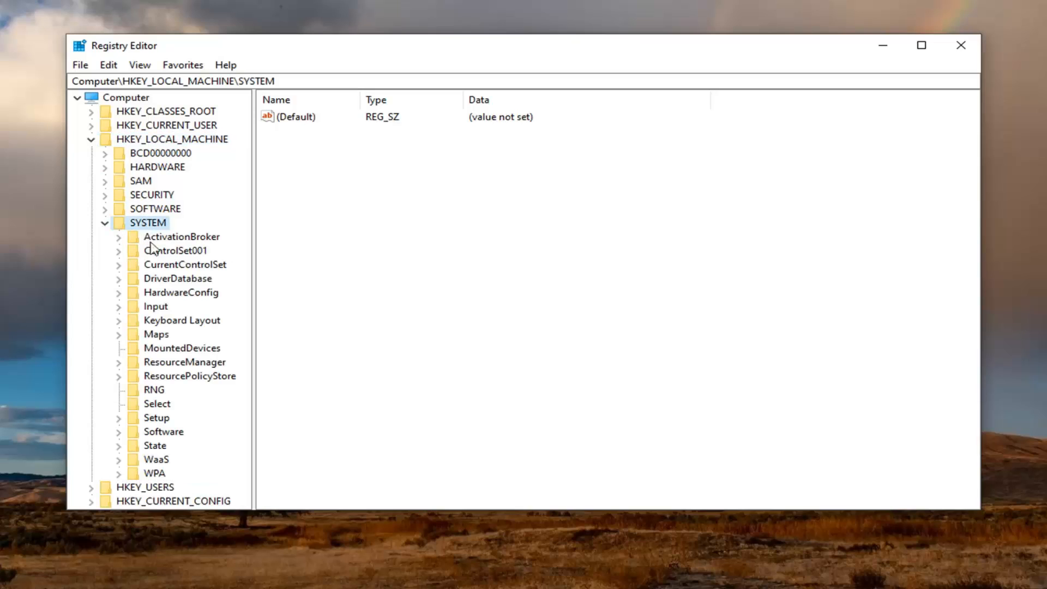
{"action": "left_click", "coordinate": [185, 264]}
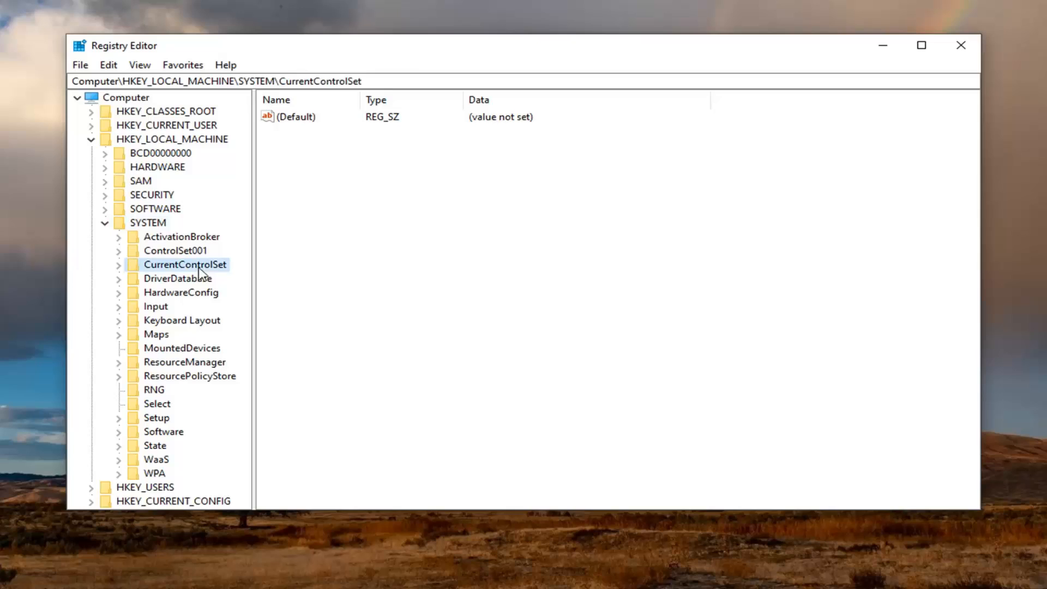
{"action": "left_click", "coordinate": [118, 264]}
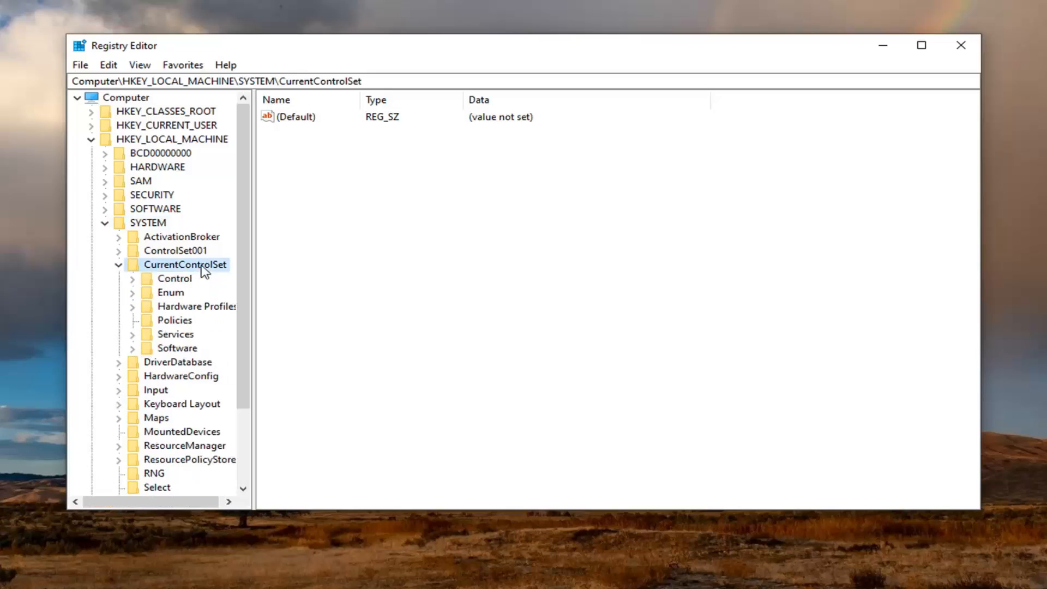
{"action": "mouse_move", "coordinate": [184, 320]}
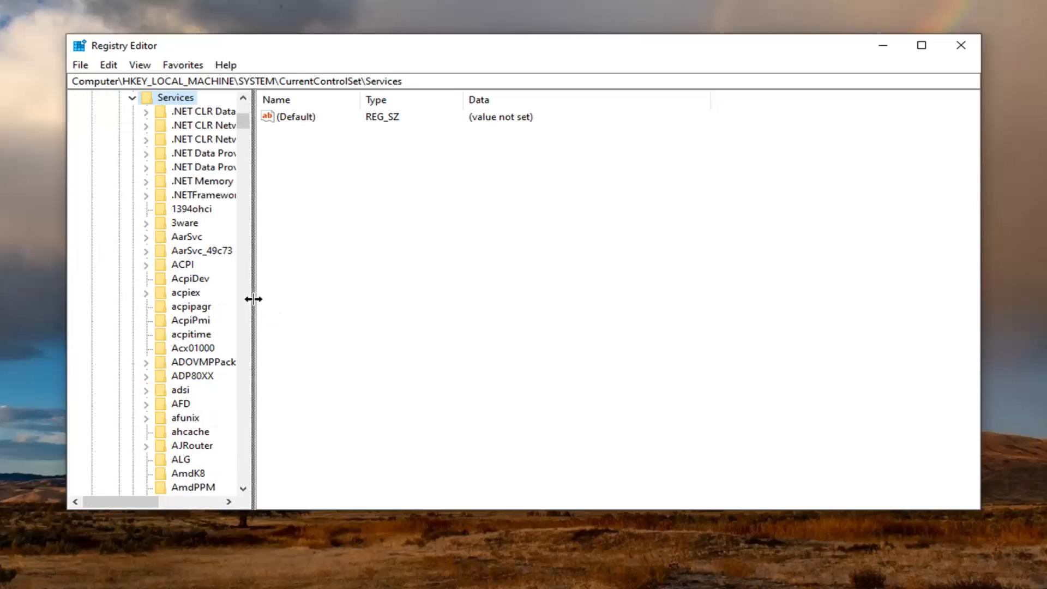
Widen the key tree and scroll the Services subkeys down to wuauserv.
{"action": "left_click_drag", "start_coordinate": [254, 298], "coordinate": [349, 292]}
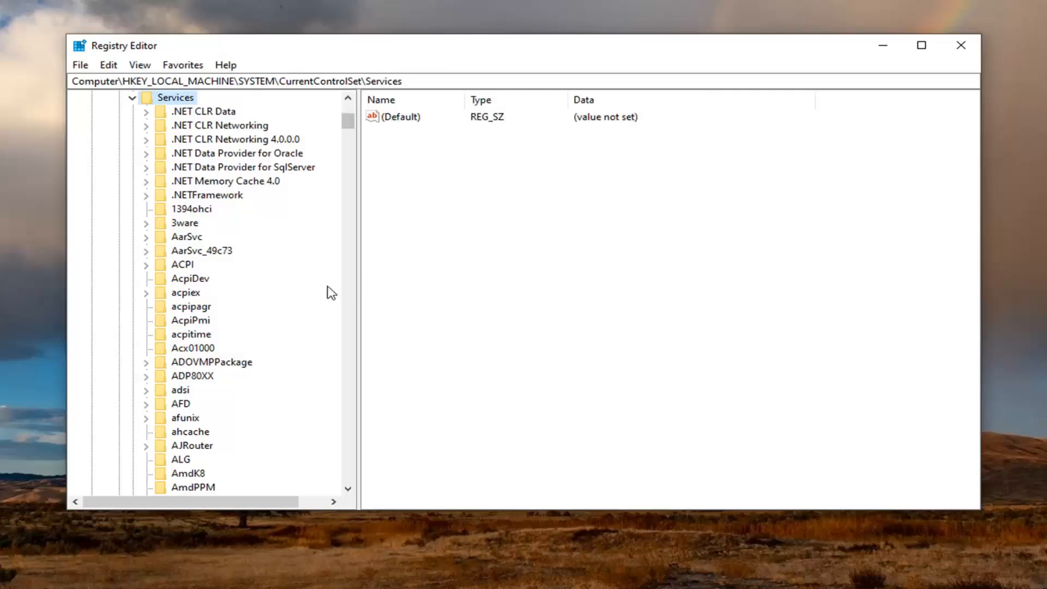
{"action": "mouse_move", "coordinate": [302, 299]}
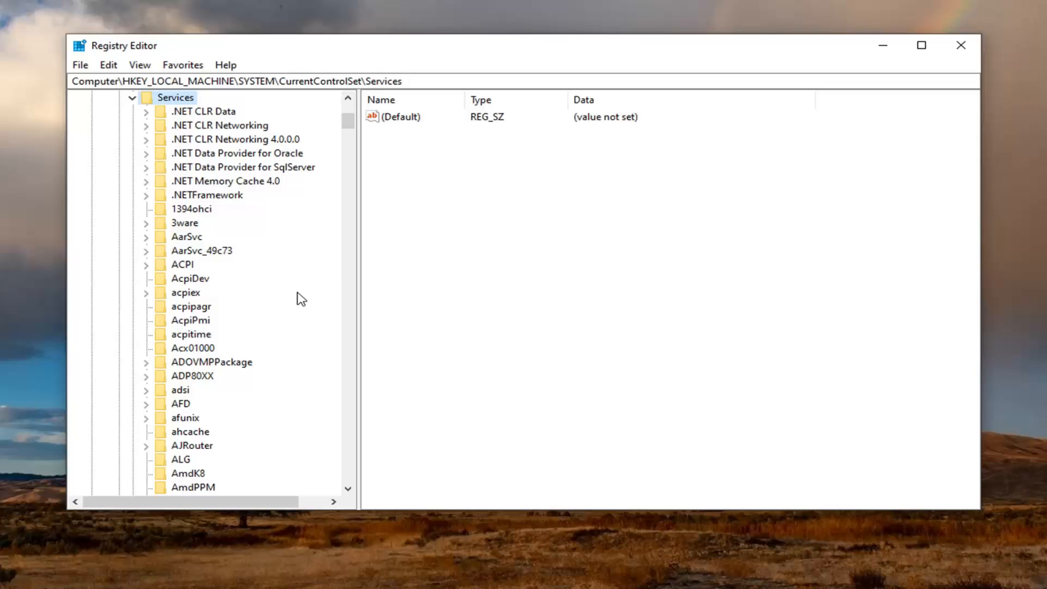
{"action": "scroll", "scroll_direction": "down", "scroll_amount": 3}
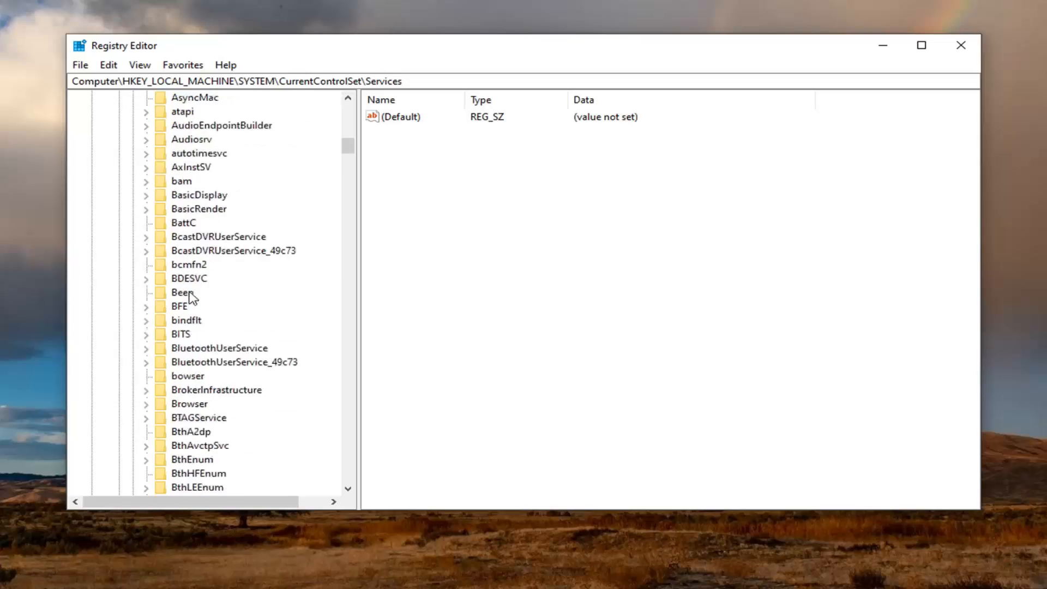
{"action": "scroll", "scroll_direction": "down", "scroll_amount": 3}
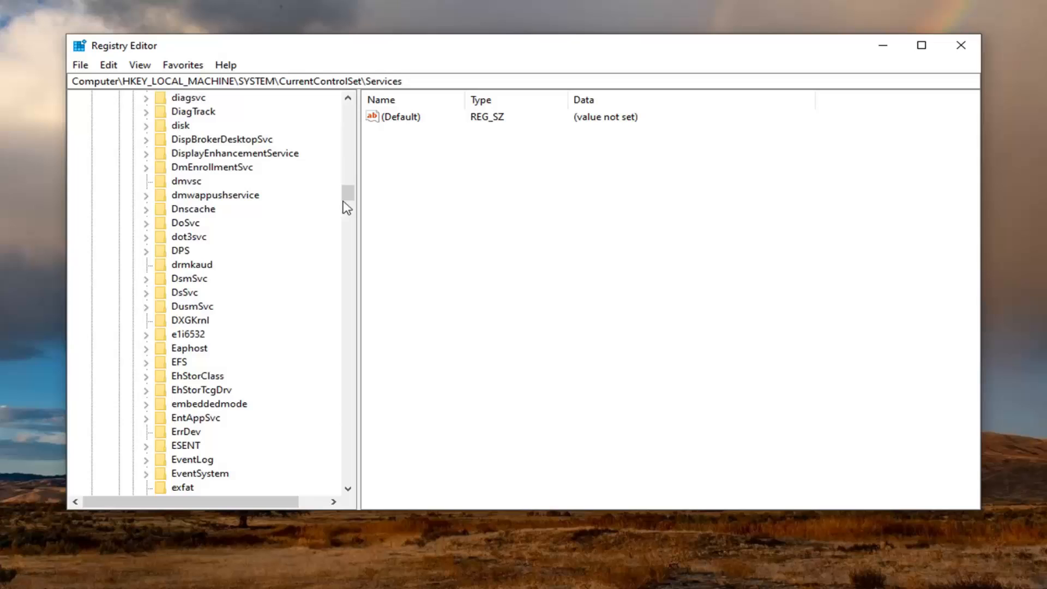
{"action": "left_click_drag", "start_coordinate": [347, 201], "coordinate": [347, 400]}
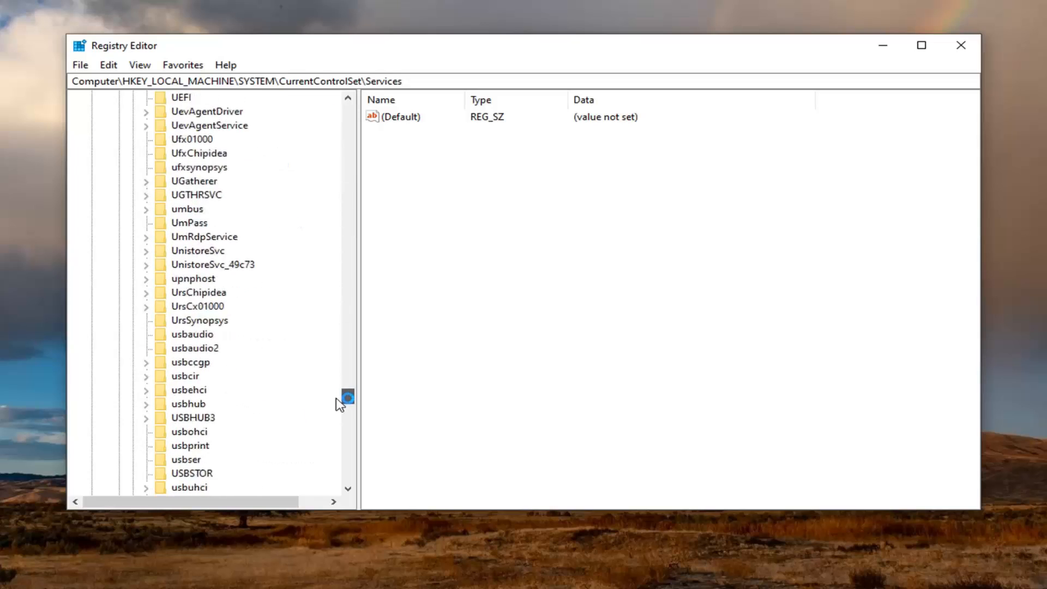
{"action": "scroll", "scroll_direction": "down", "scroll_amount": 3}
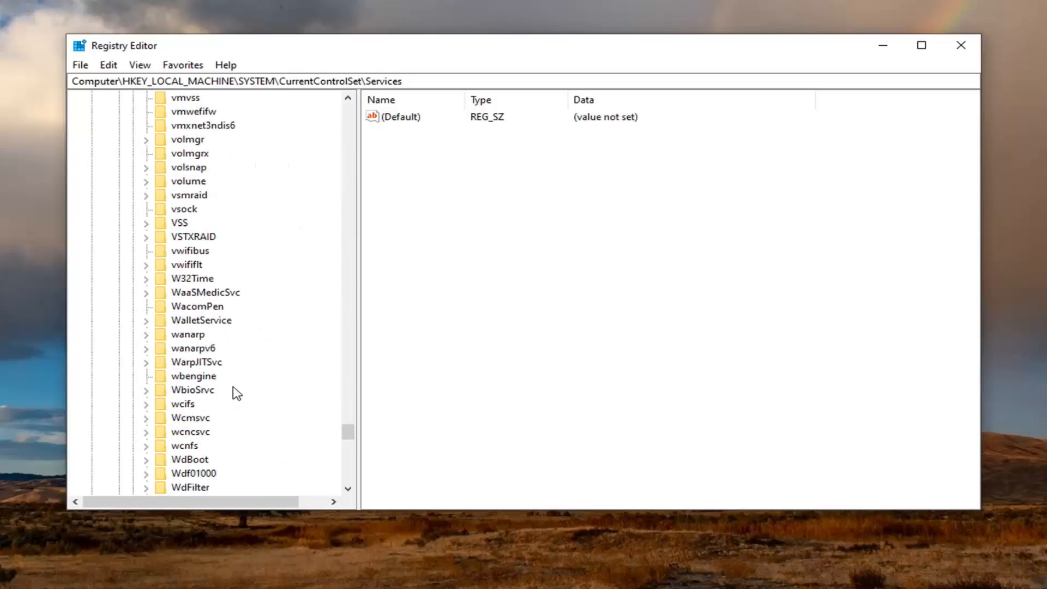
{"action": "scroll", "scroll_direction": "down", "scroll_amount": 3}
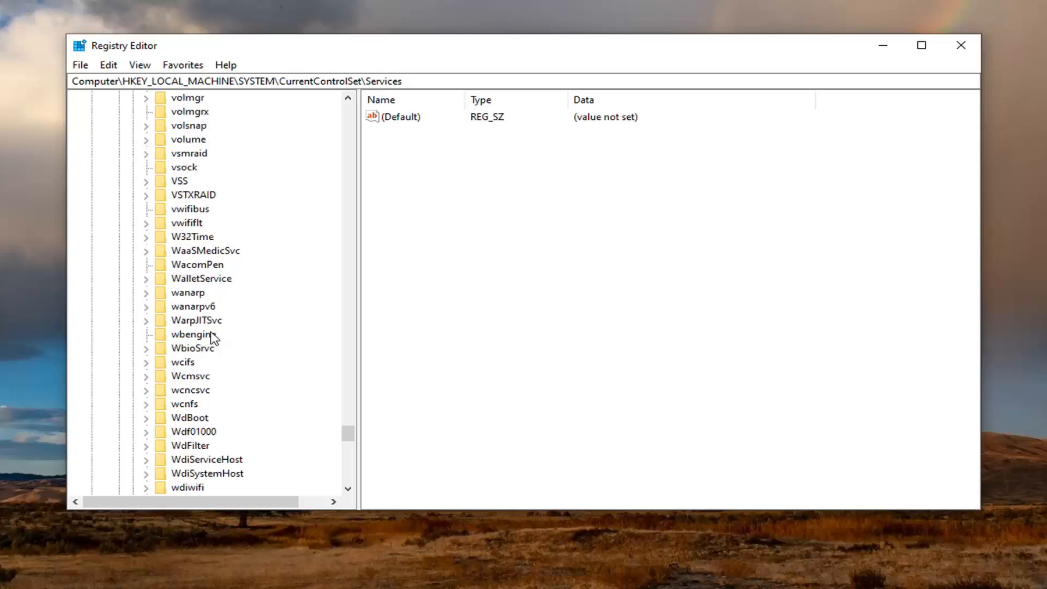
{"action": "scroll", "scroll_direction": "down", "scroll_amount": 3}
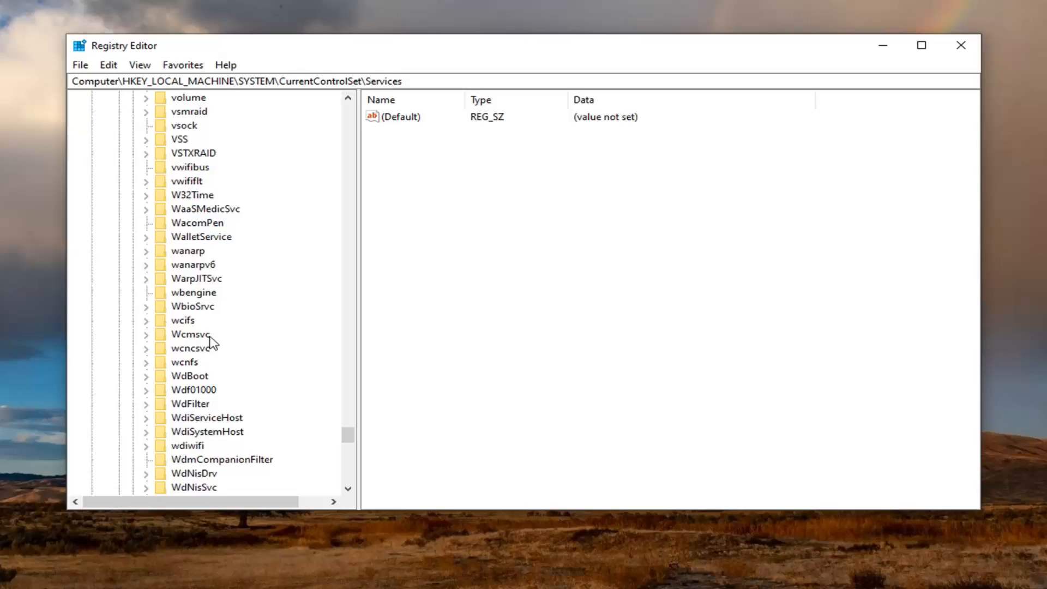
{"action": "mouse_move", "coordinate": [216, 349]}
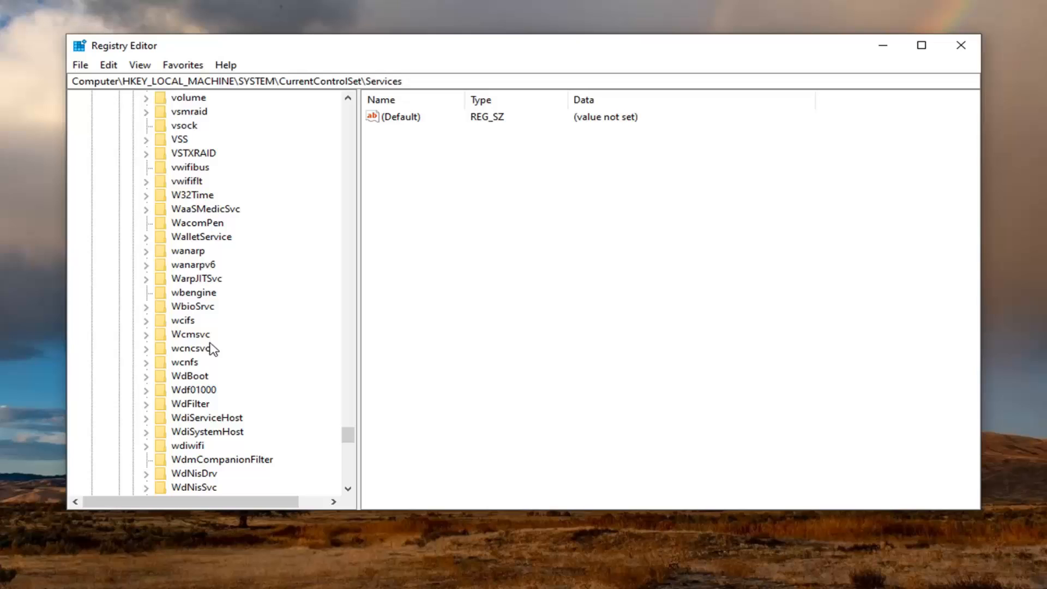
{"action": "scroll", "scroll_direction": "down", "scroll_amount": 3}
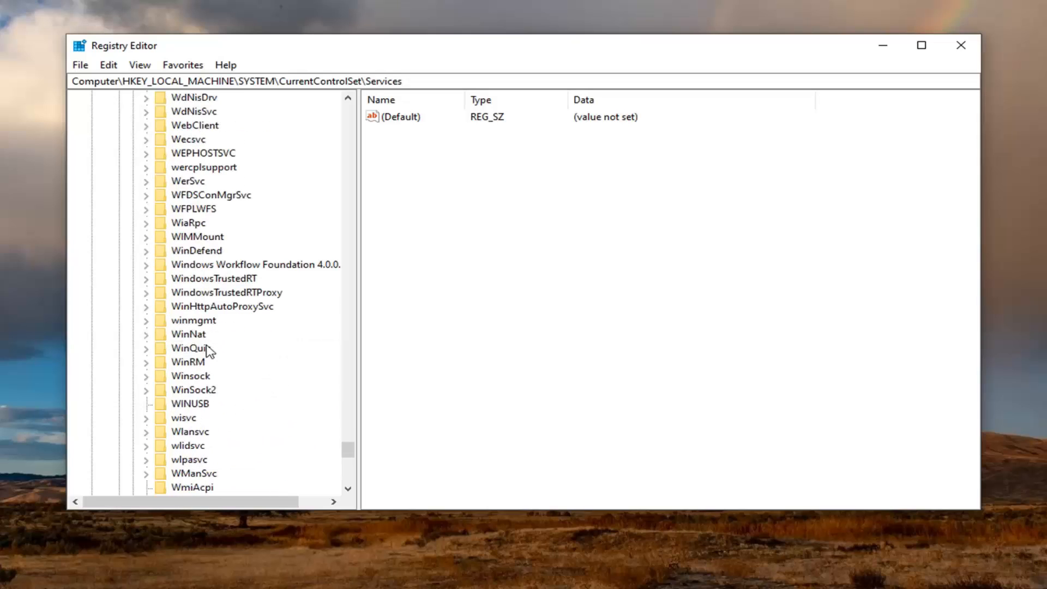
{"action": "mouse_move", "coordinate": [205, 367]}
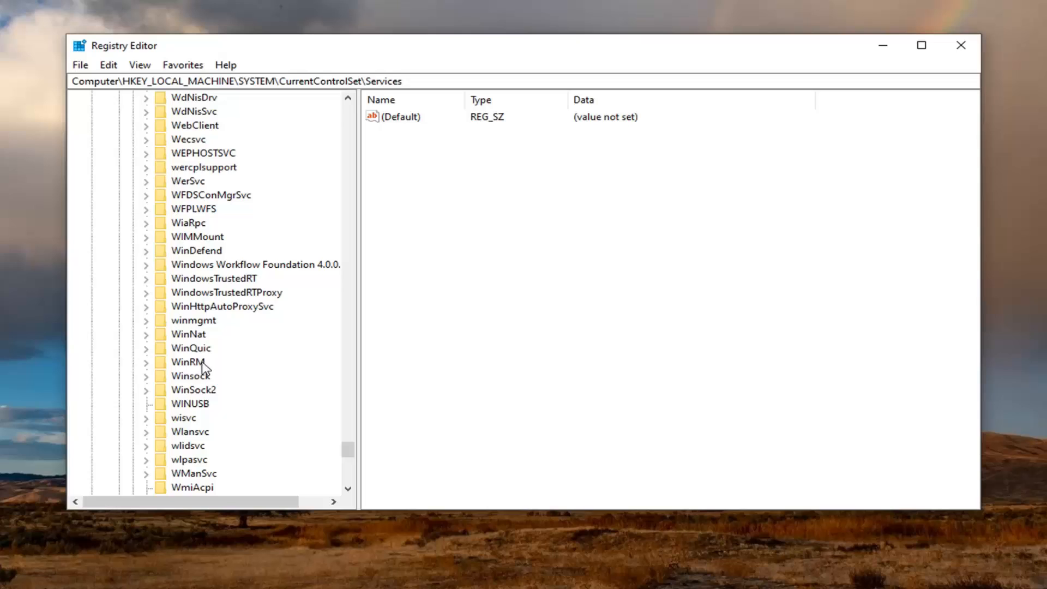
{"action": "scroll", "scroll_direction": "down", "scroll_amount": 3}
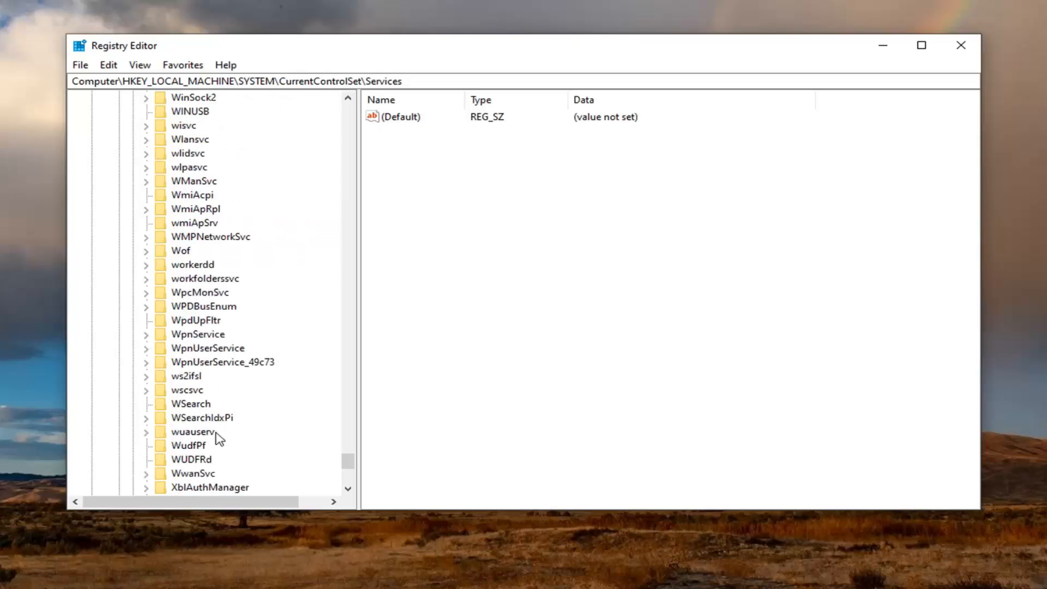
Delete the wuauserv key with all its subkeys, confirming the deletion.
{"action": "left_click", "coordinate": [192, 432]}
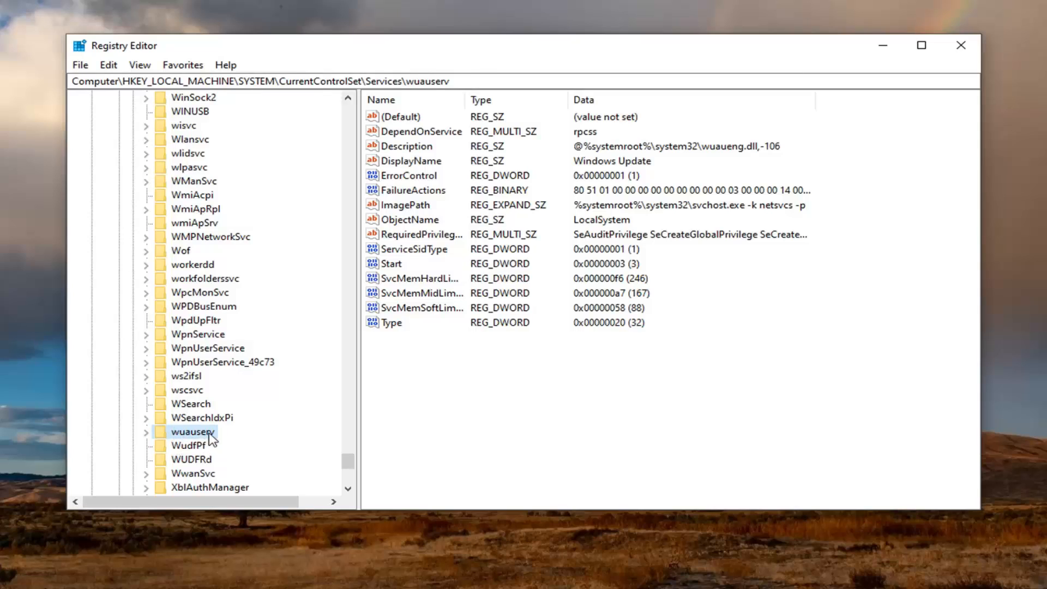
{"action": "mouse_move", "coordinate": [196, 440]}
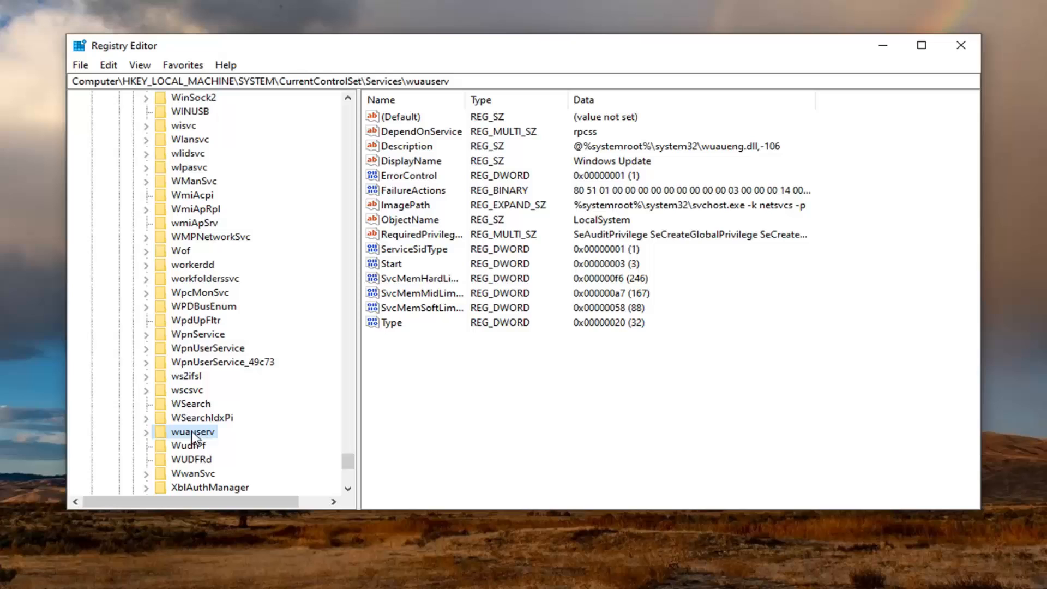
{"action": "right_click", "coordinate": [192, 432]}
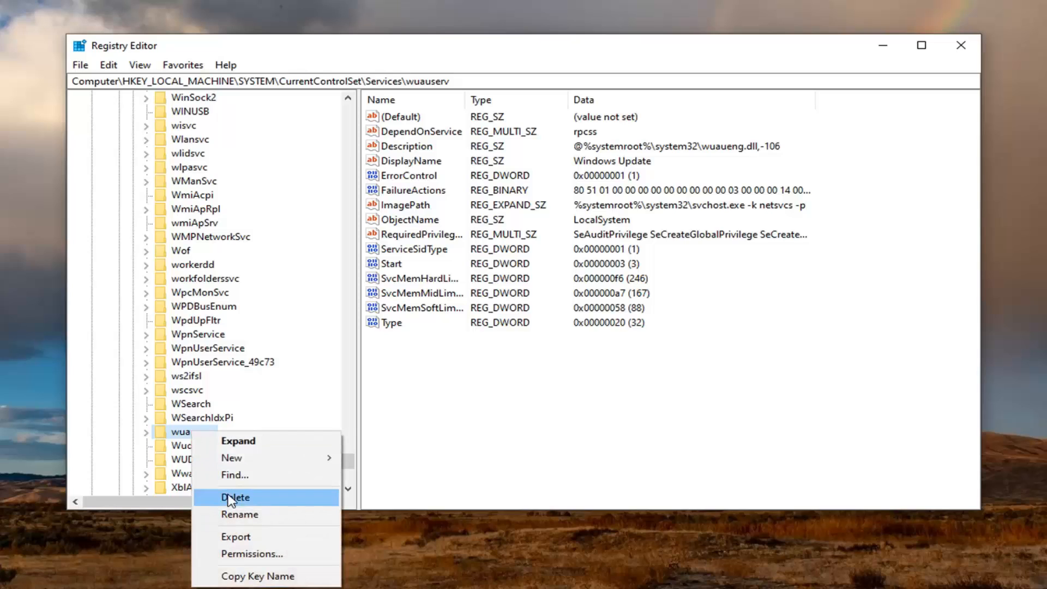
{"action": "left_click", "coordinate": [238, 498]}
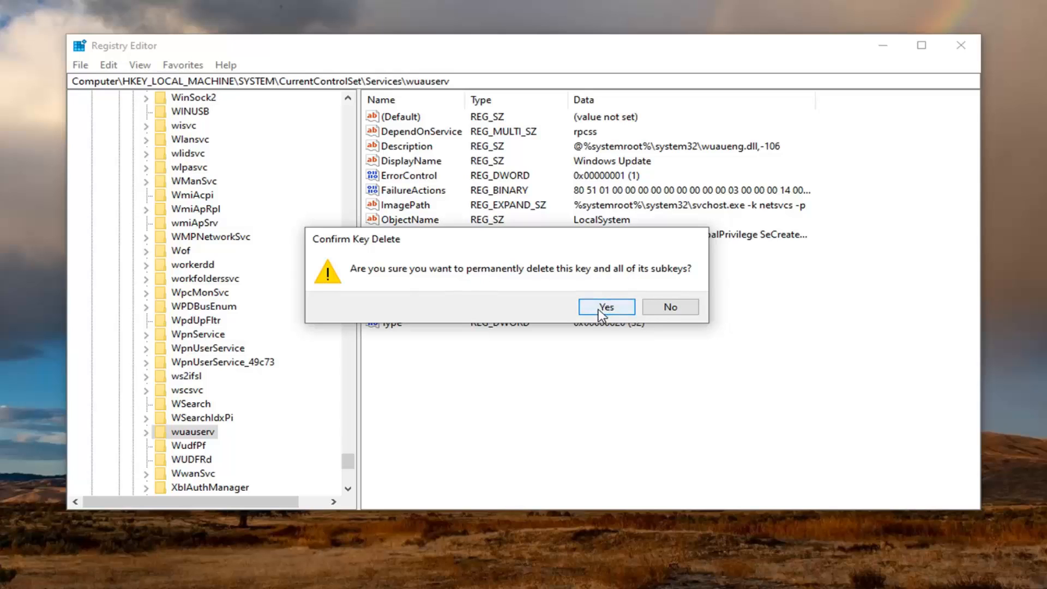
{"action": "left_click", "coordinate": [606, 306]}
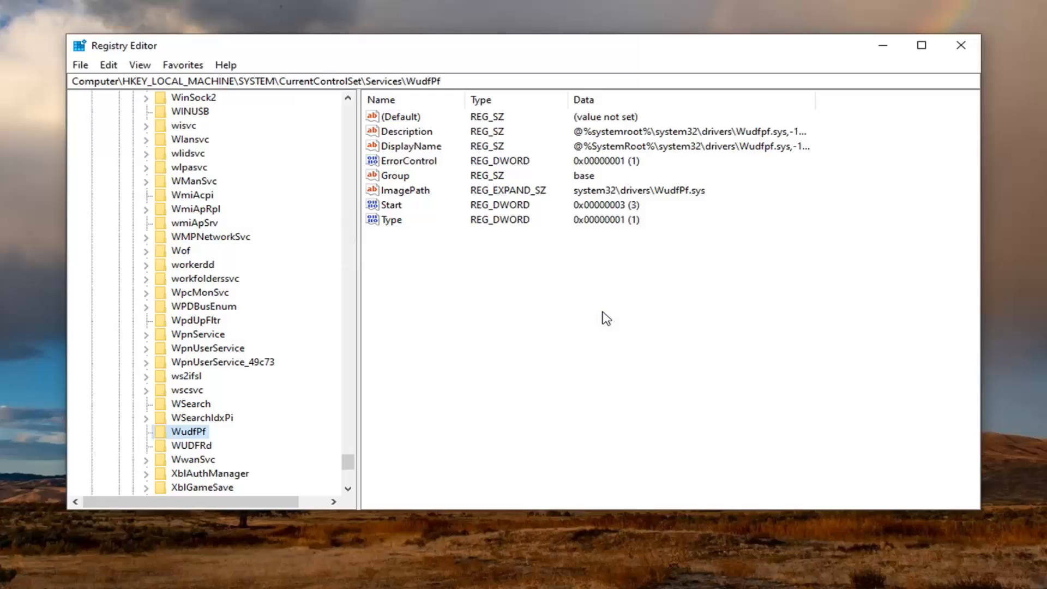
{"action": "mouse_move", "coordinate": [243, 335]}
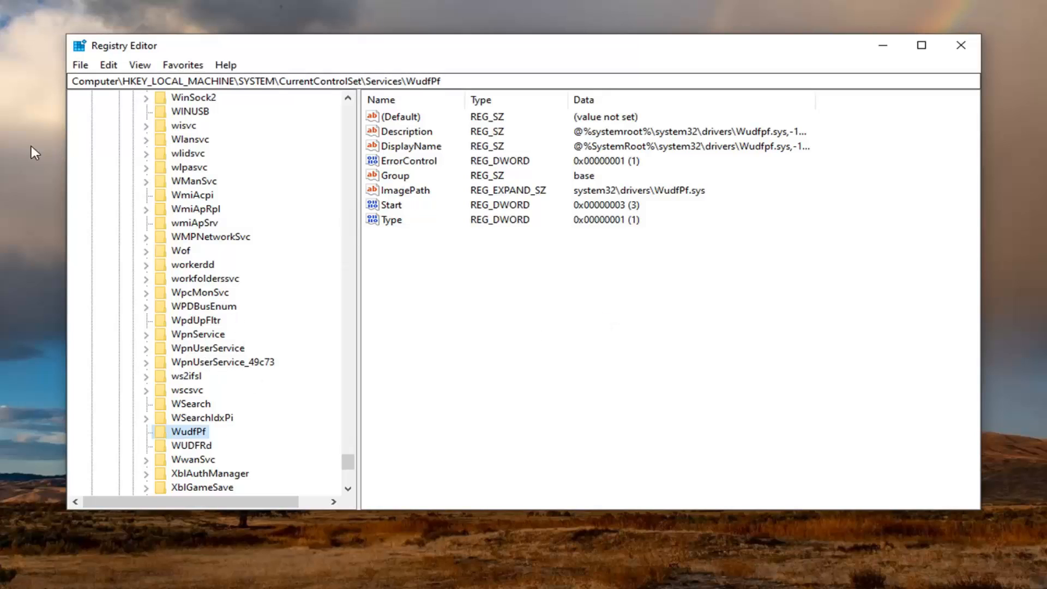
{"action": "mouse_move", "coordinate": [340, 463]}
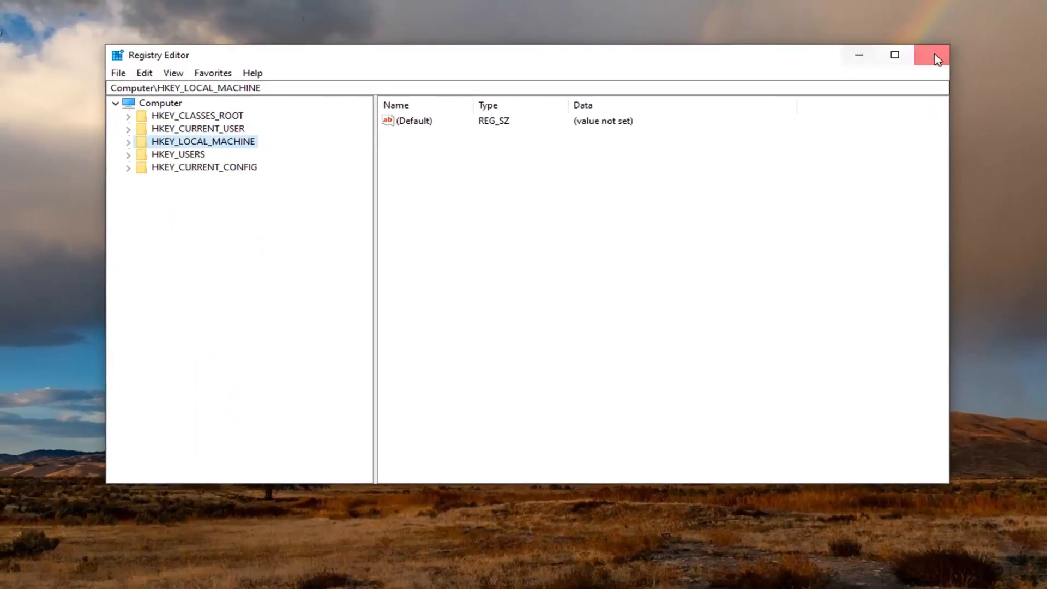
Close Registry Editor and start Notepad holding the wuauserv .reg entries.
{"action": "left_click", "coordinate": [934, 54]}
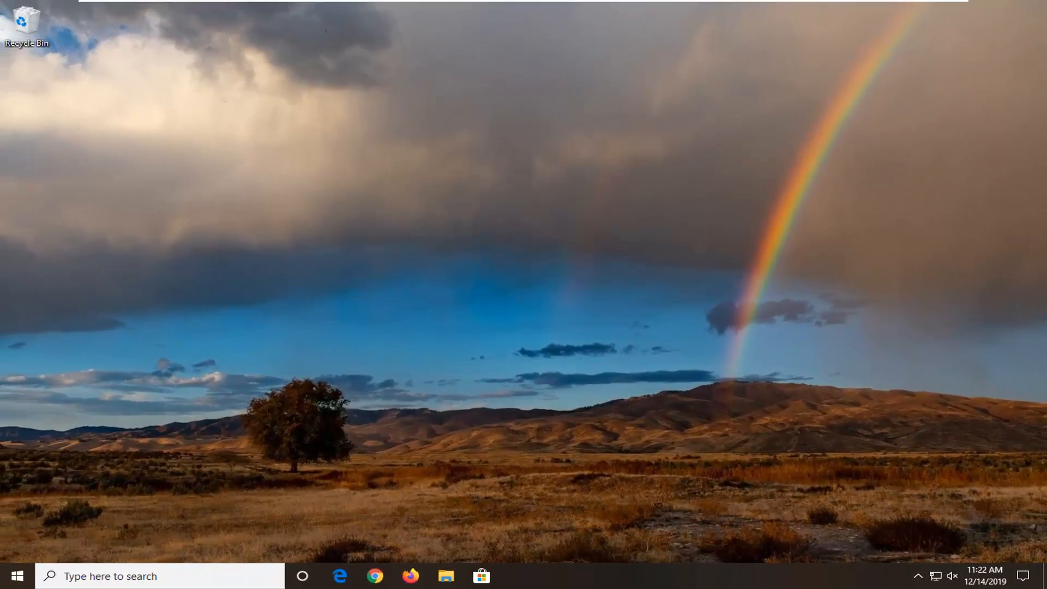
{"action": "left_click", "coordinate": [18, 576]}
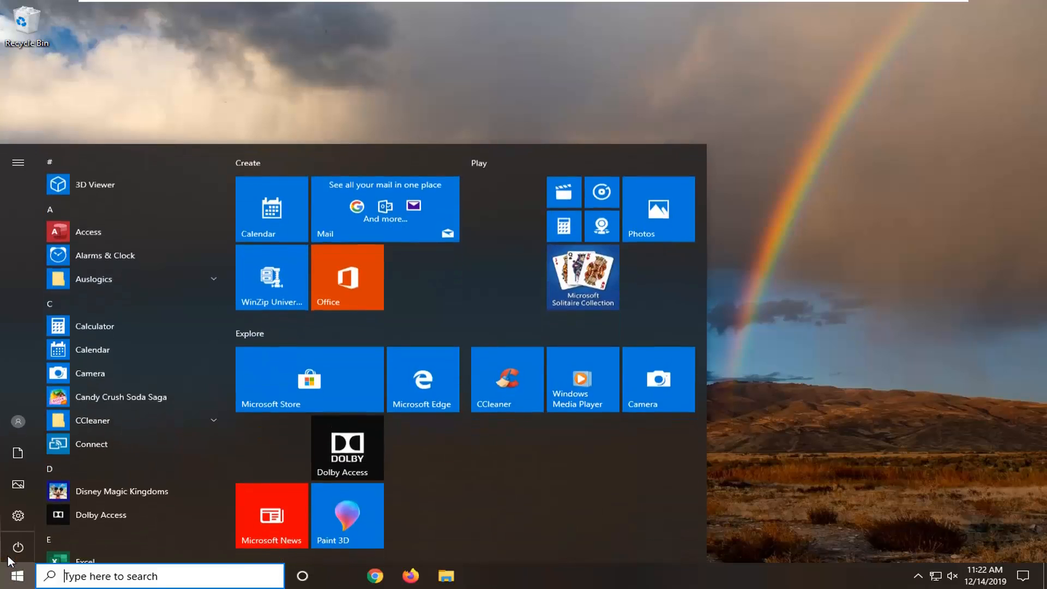
{"action": "type", "text": "not"}
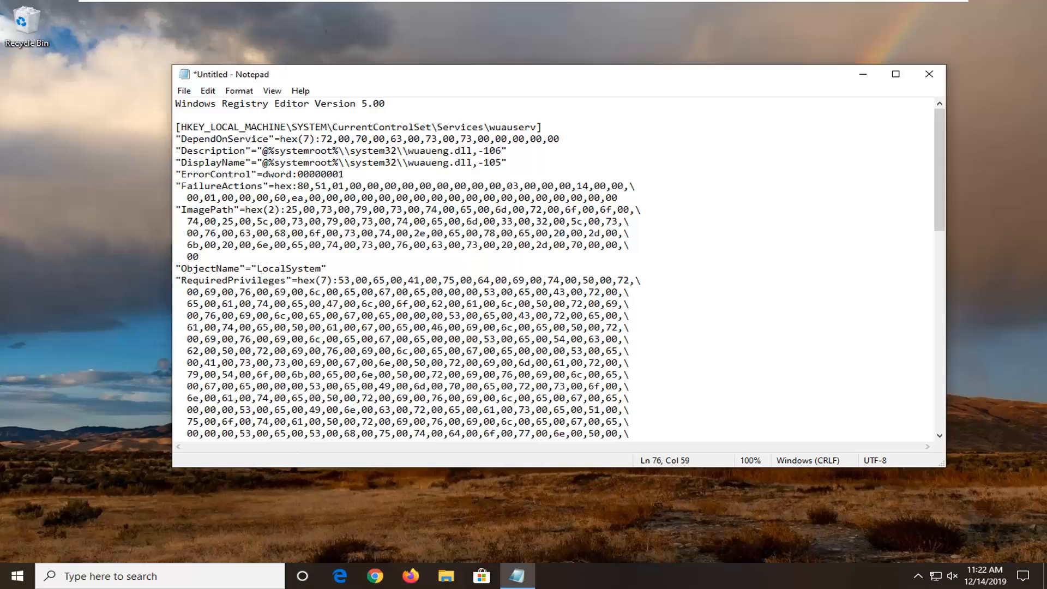
{"action": "scroll", "scroll_direction": "down", "scroll_amount": 3}
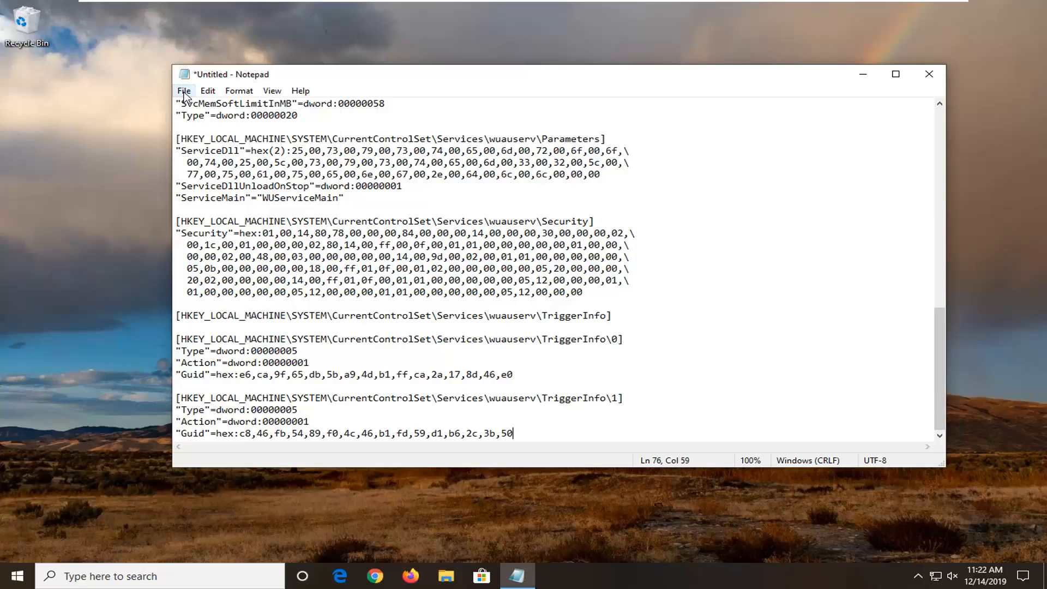
Save the script to the Desktop as Windows10Fix.reg with ANSI encoding.
{"action": "left_click", "coordinate": [184, 90]}
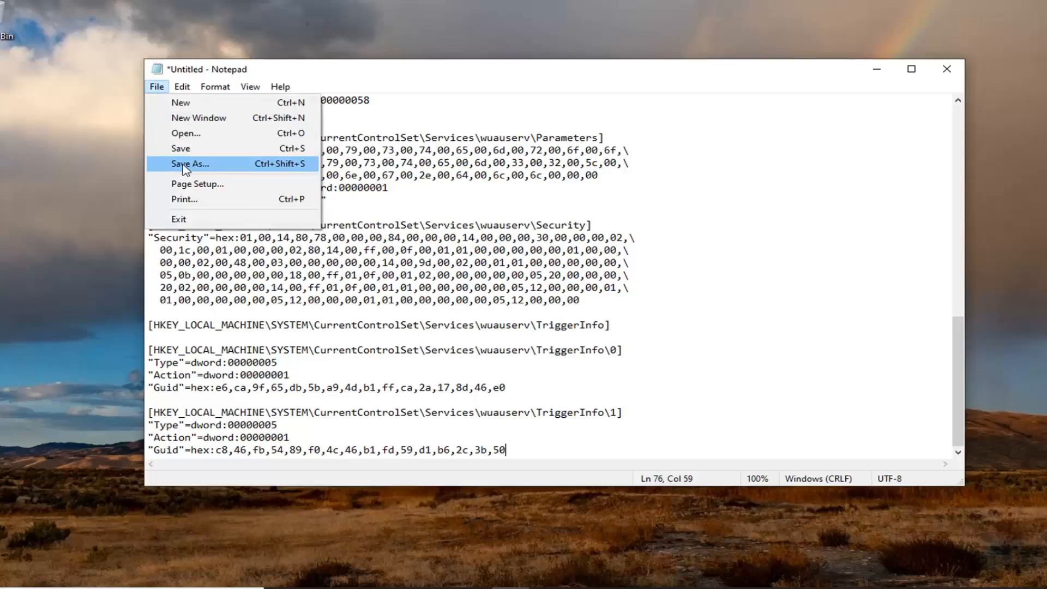
{"action": "left_click", "coordinate": [190, 164]}
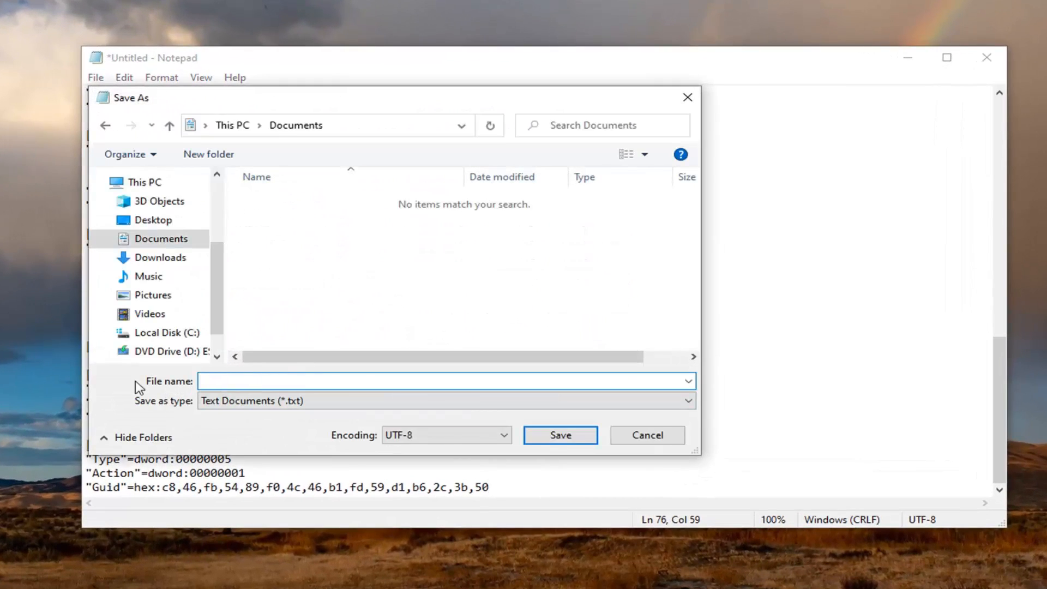
{"action": "type", "text": "Windows10"}
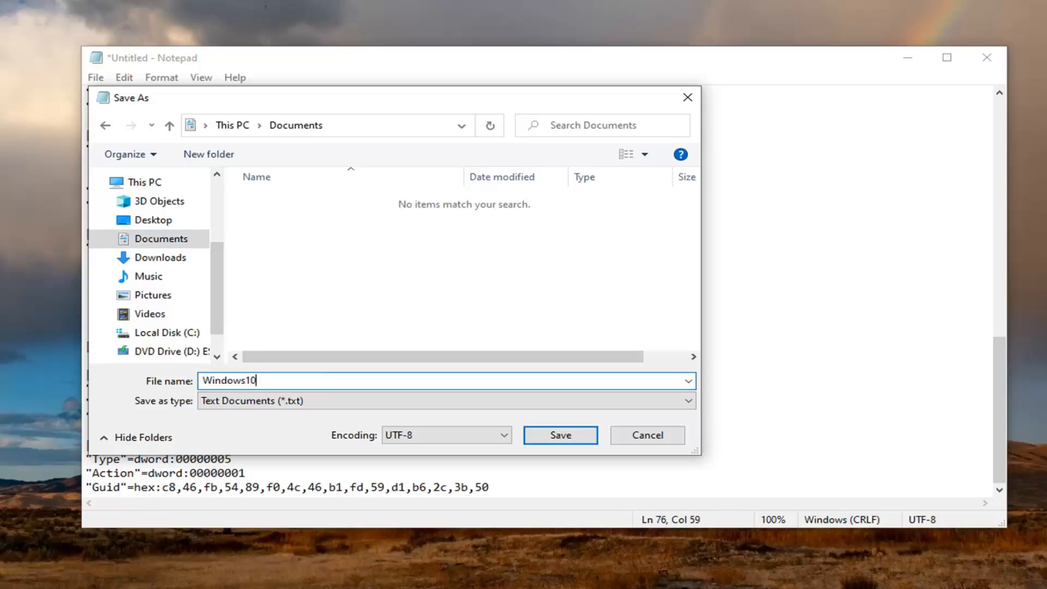
{"action": "type", "text": "Fix."}
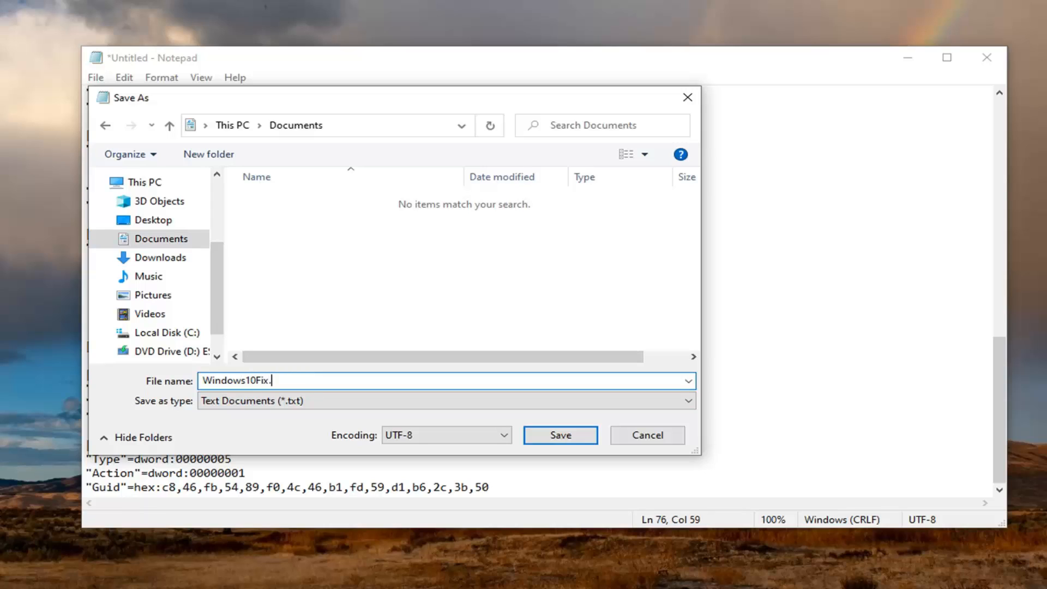
{"action": "type", "text": "reg"}
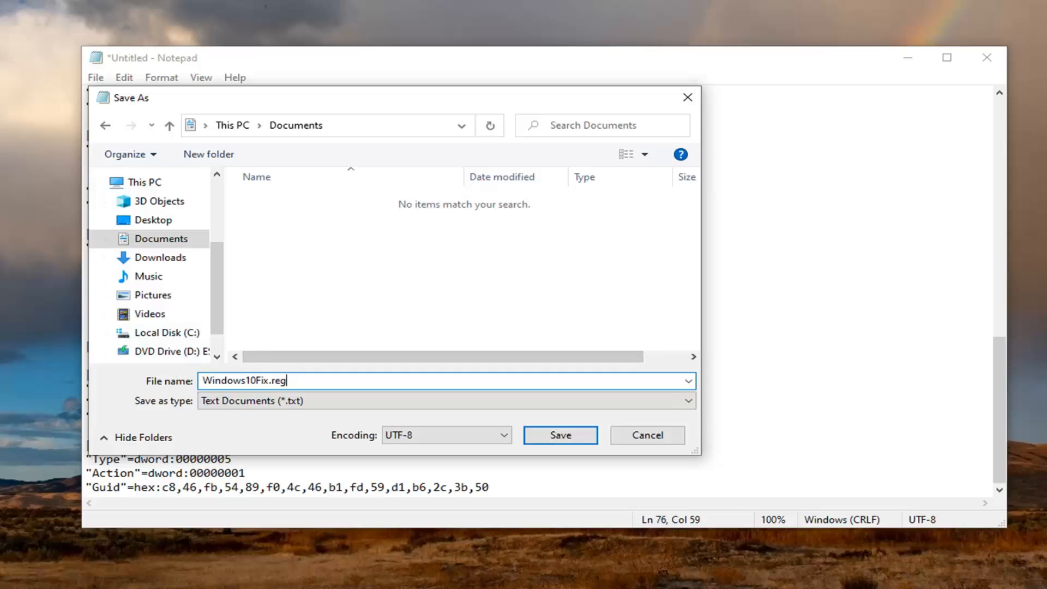
{"action": "left_click", "coordinate": [152, 220]}
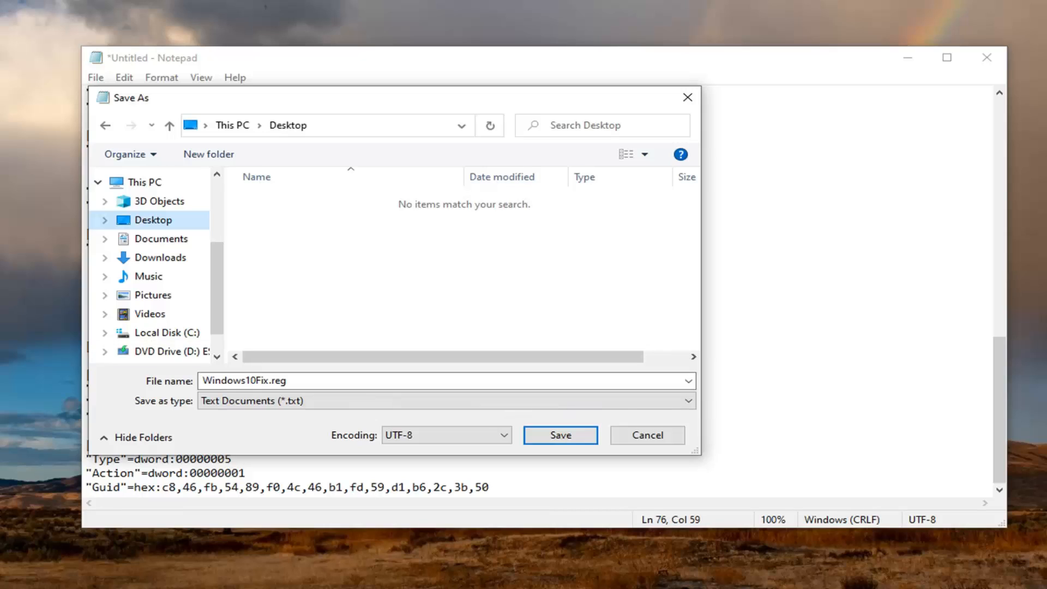
{"action": "mouse_move", "coordinate": [361, 442]}
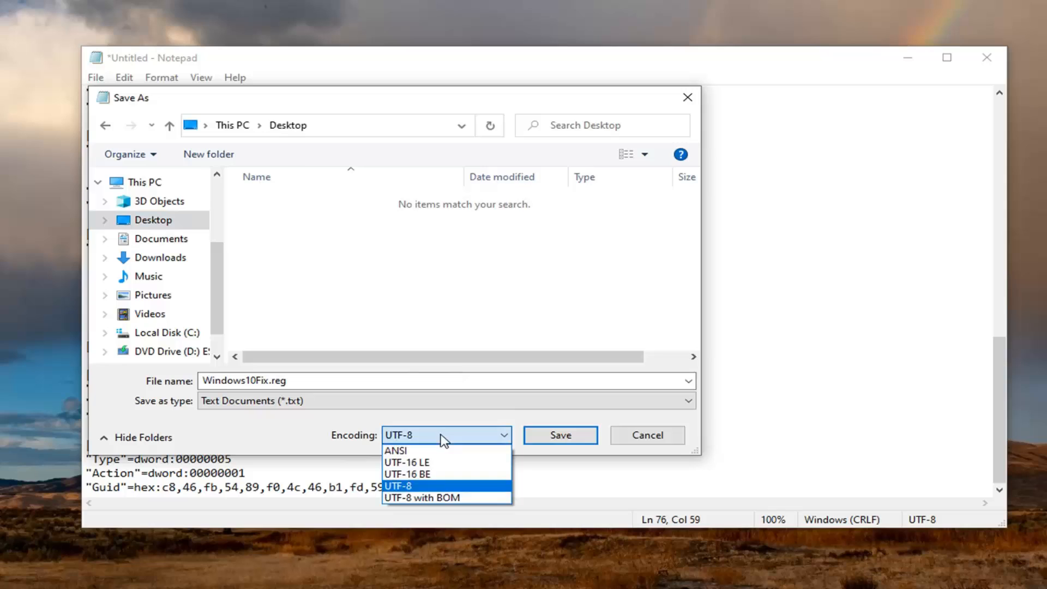
{"action": "left_click", "coordinate": [395, 449]}
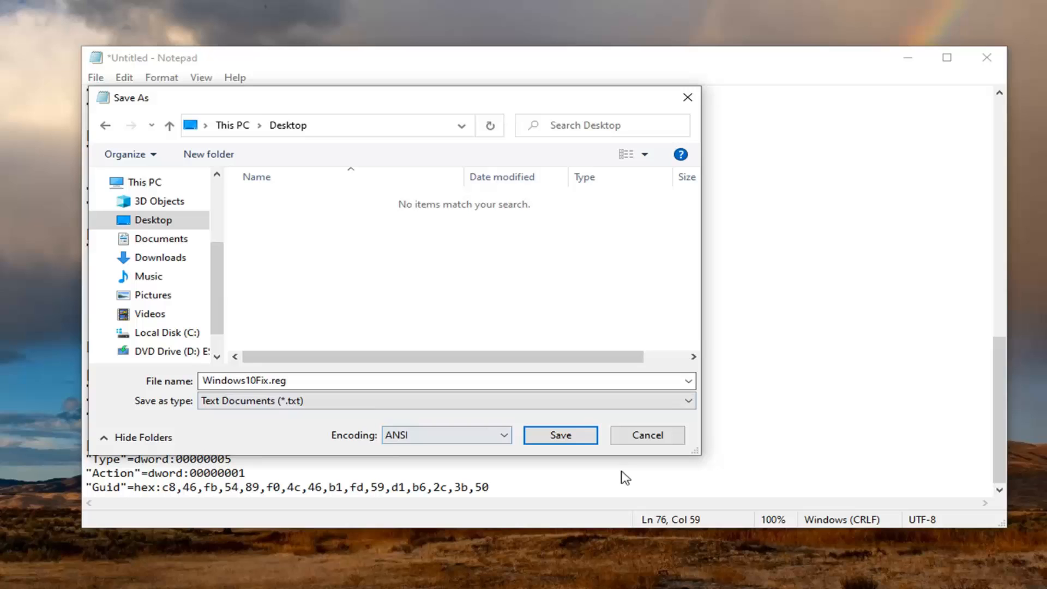
{"action": "left_click", "coordinate": [561, 435]}
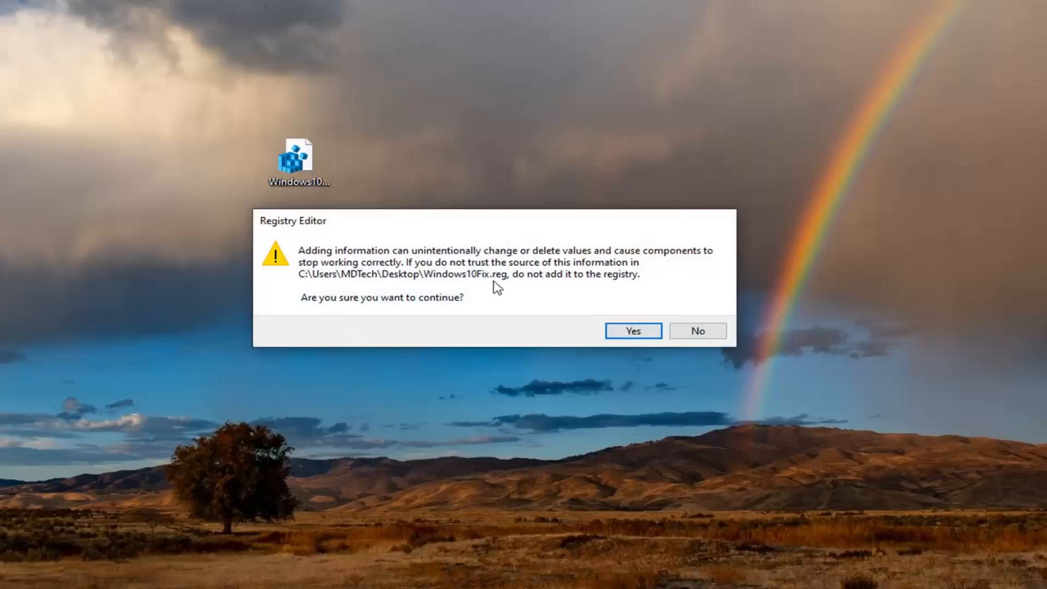
{"action": "mouse_move", "coordinate": [516, 281]}
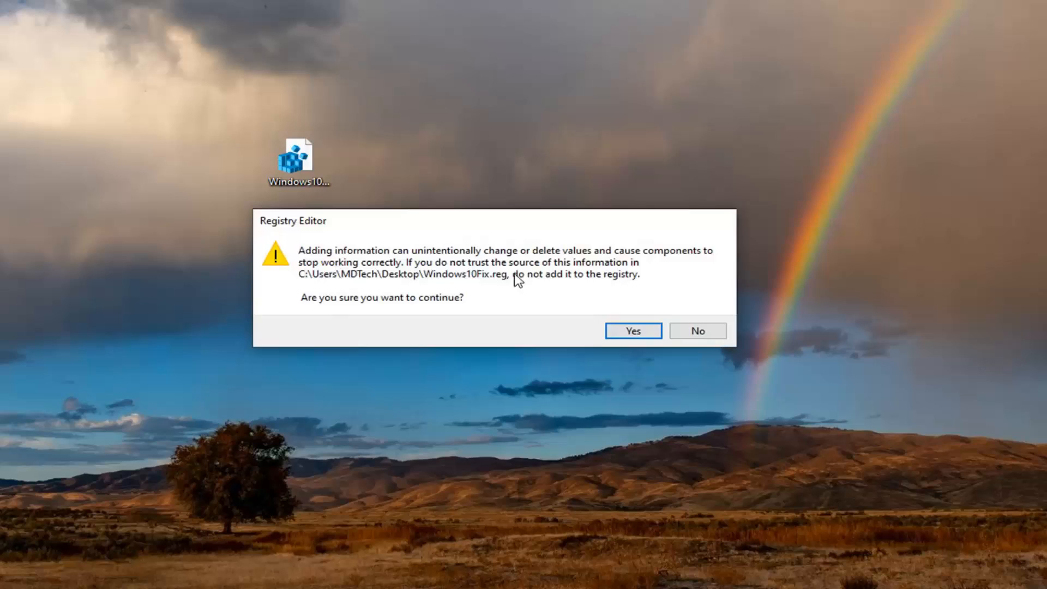
{"action": "mouse_move", "coordinate": [402, 297]}
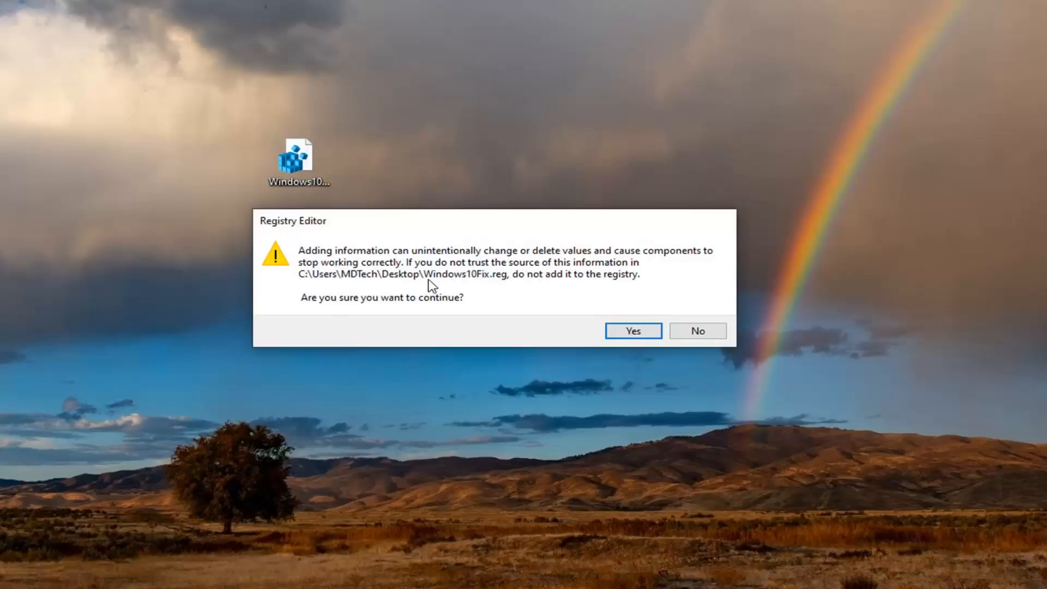
{"action": "mouse_move", "coordinate": [596, 281]}
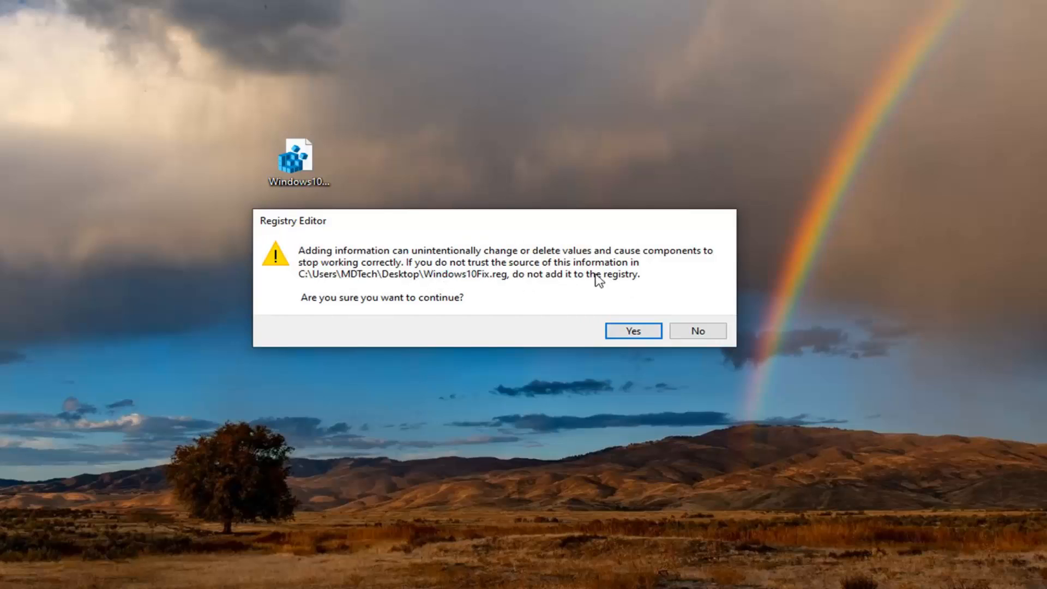
{"action": "mouse_move", "coordinate": [632, 292]}
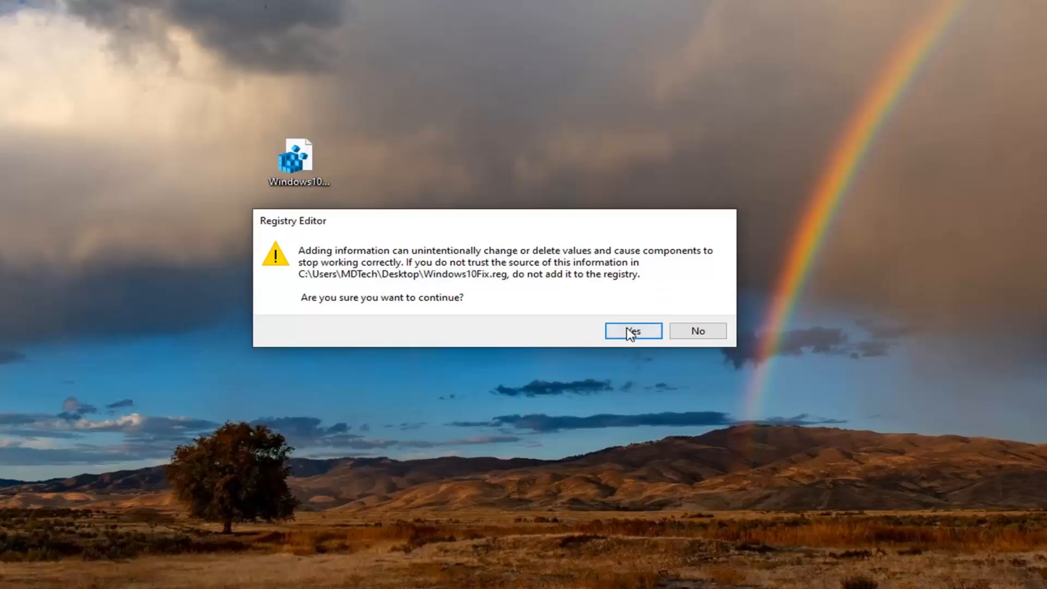
Confirm adding the Windows10Fix.reg entries to the registry.
{"action": "left_click", "coordinate": [633, 330]}
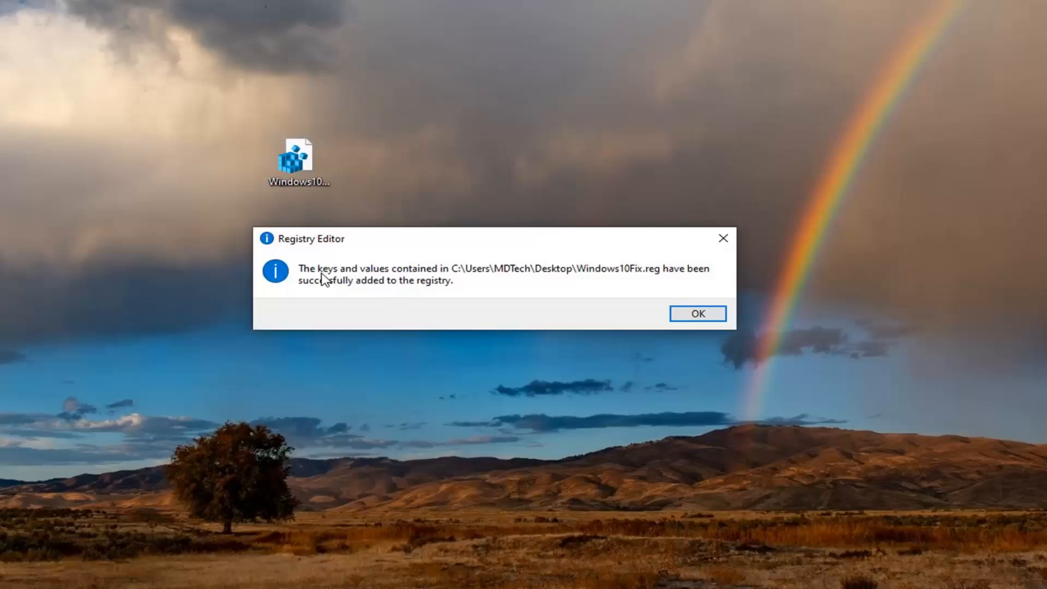
{"action": "mouse_move", "coordinate": [702, 287]}
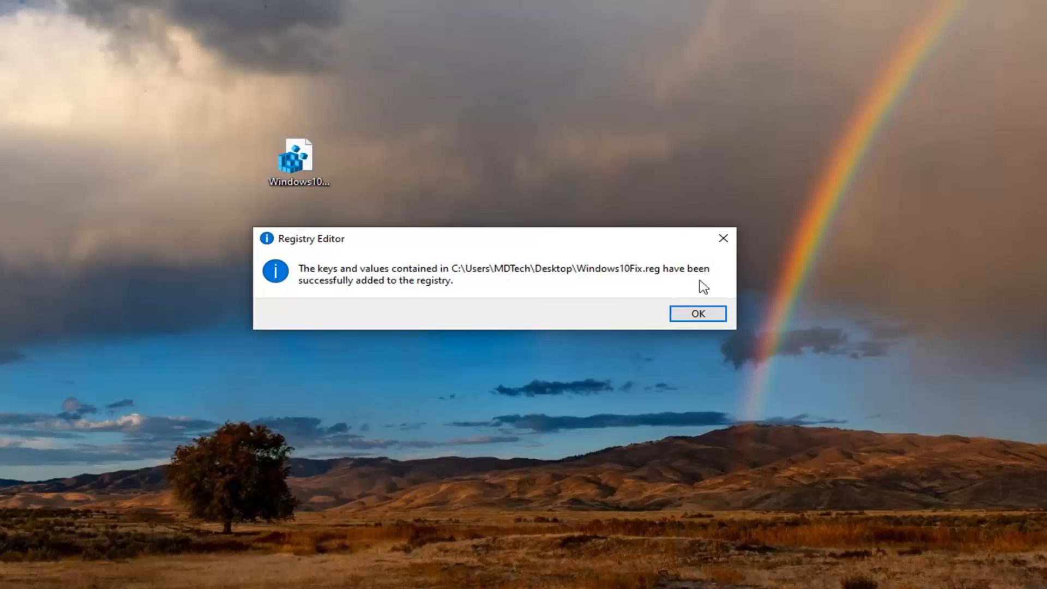
{"action": "mouse_move", "coordinate": [468, 297]}
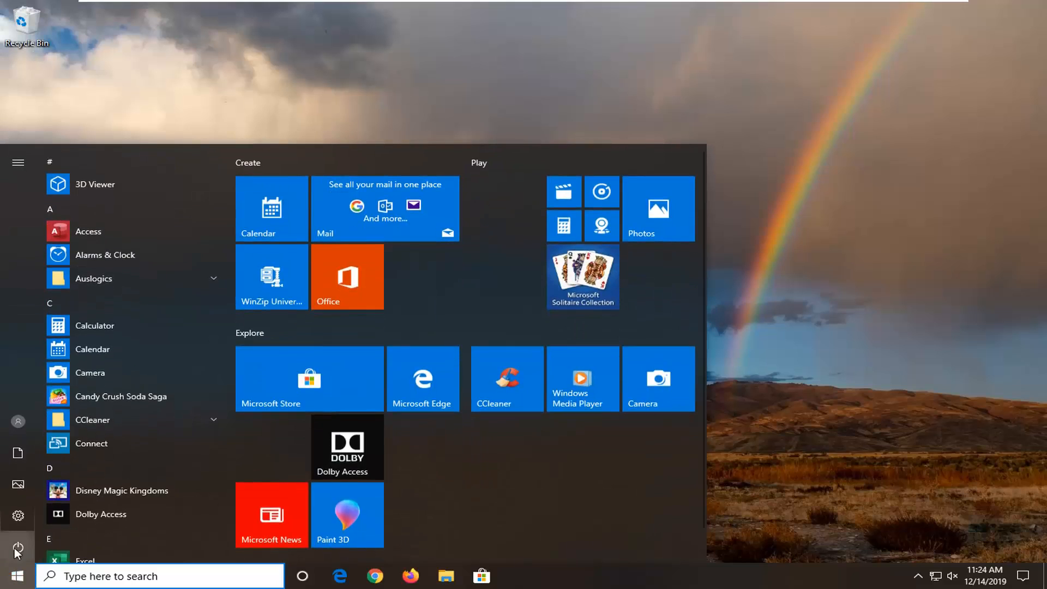
Restart the computer from the Start menu power options.
{"action": "left_click", "coordinate": [15, 546]}
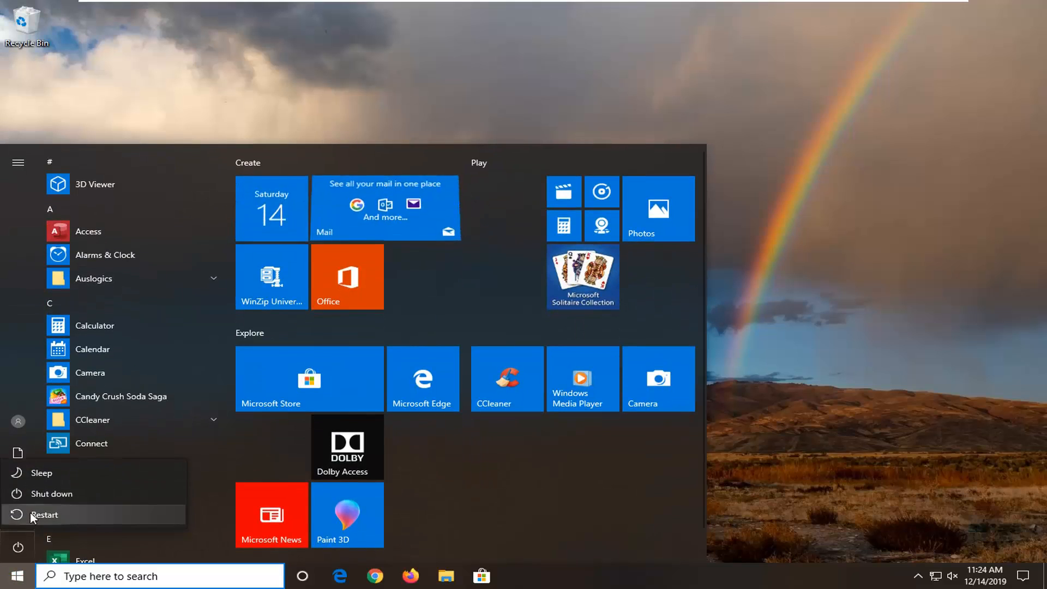
{"action": "left_click", "coordinate": [39, 515]}
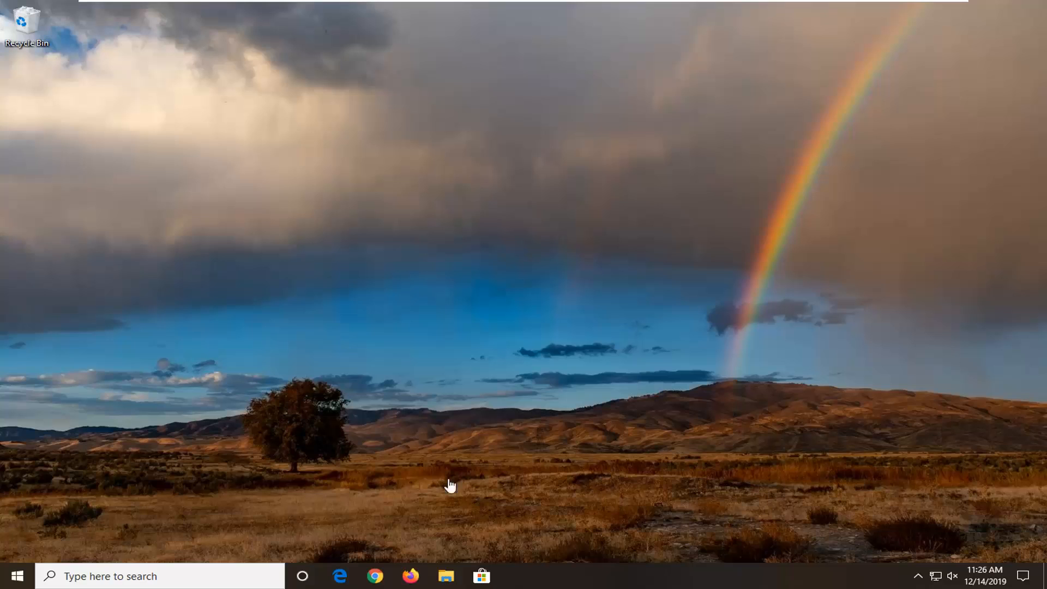
{"action": "mouse_move", "coordinate": [4, 509]}
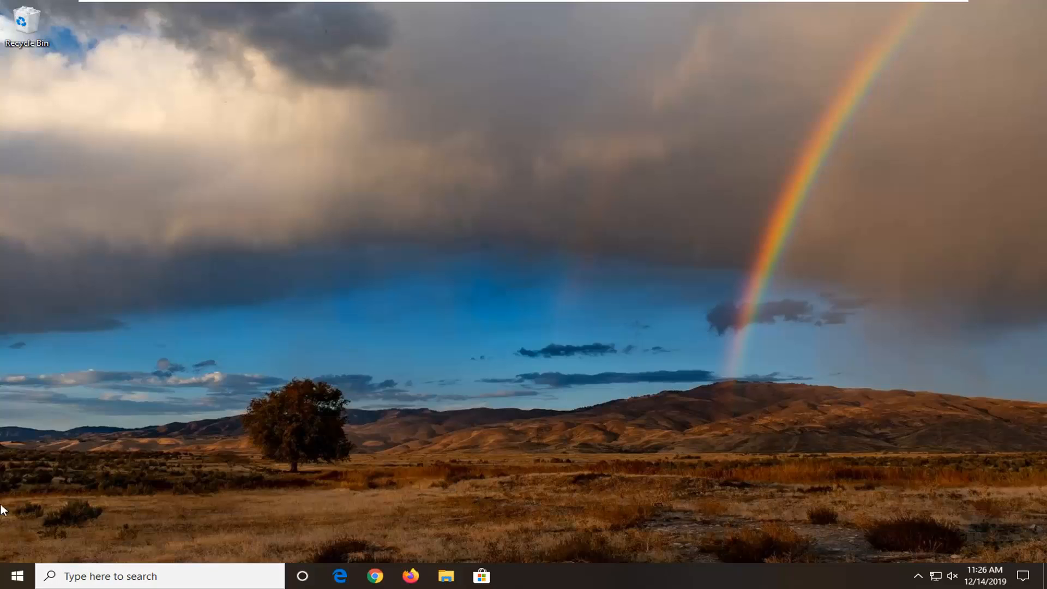
Search Start for 'update', show the Windows Update page and enlarge its window.
{"action": "left_click", "coordinate": [19, 576]}
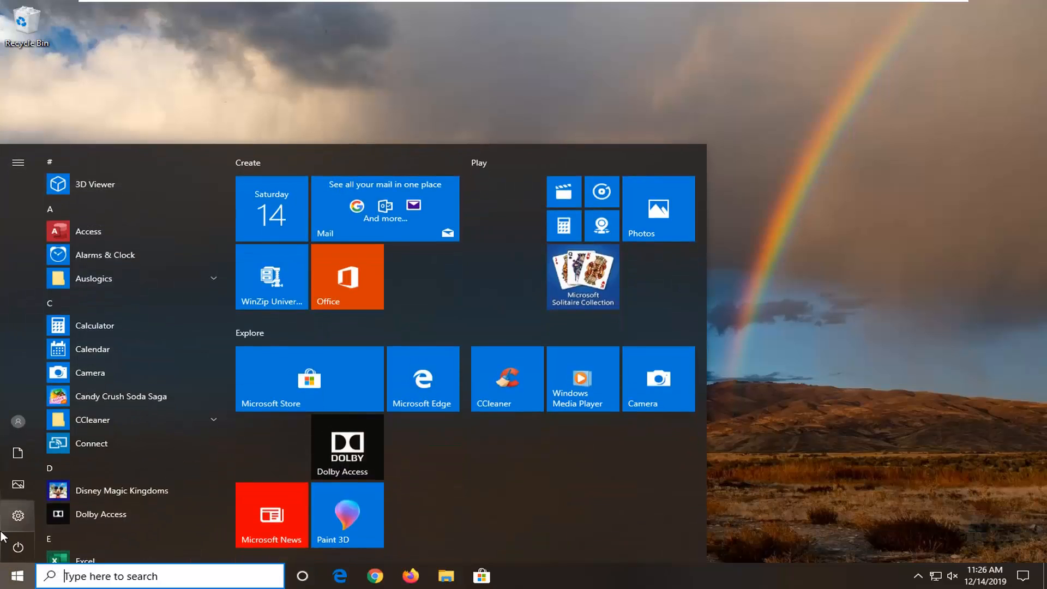
{"action": "type", "text": "update"}
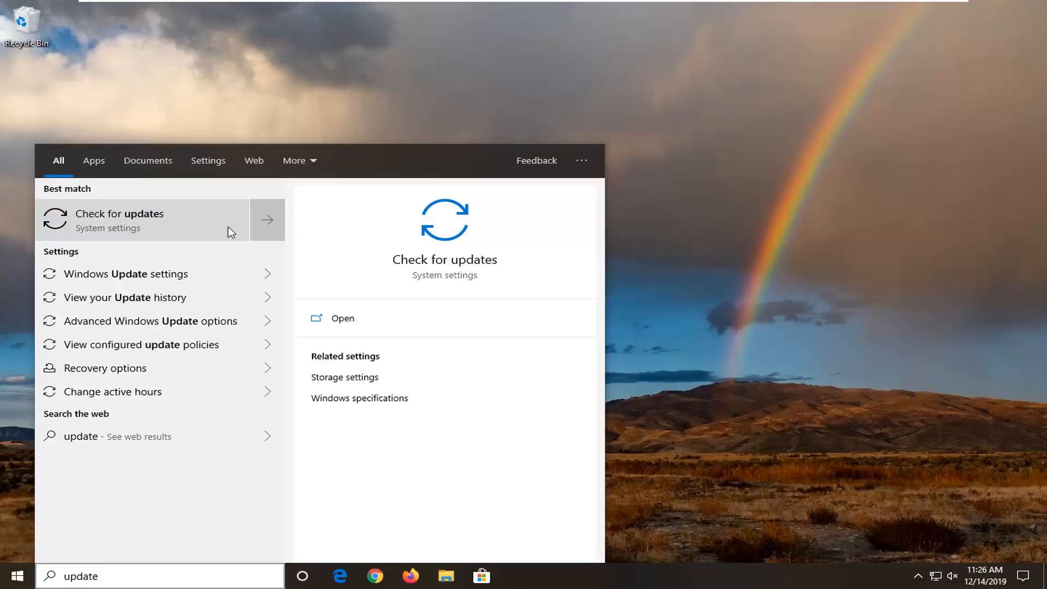
{"action": "left_click", "coordinate": [119, 221]}
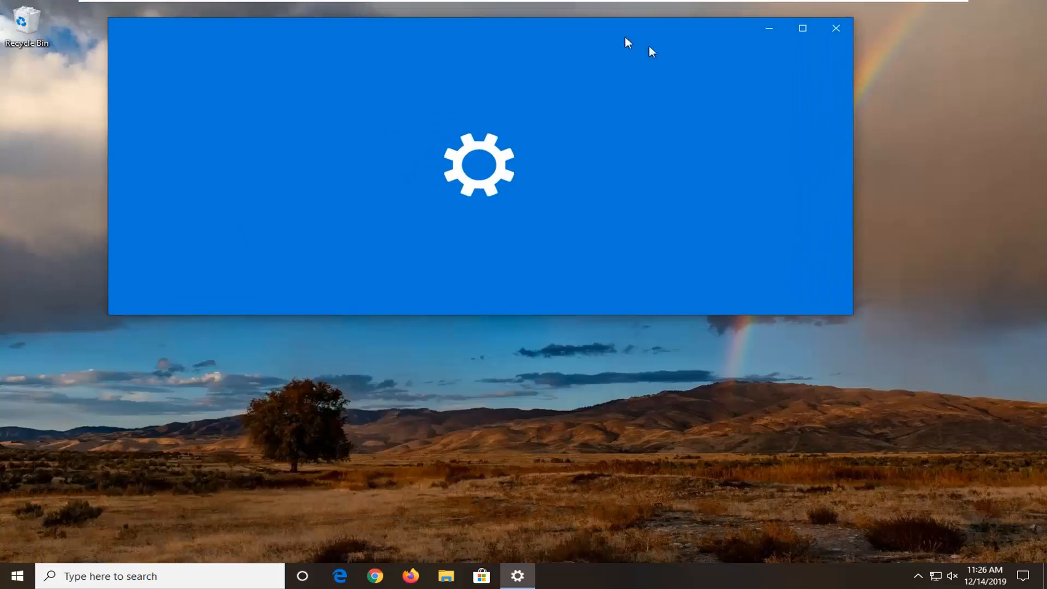
{"action": "left_click_drag", "start_coordinate": [854, 316], "coordinate": [867, 474]}
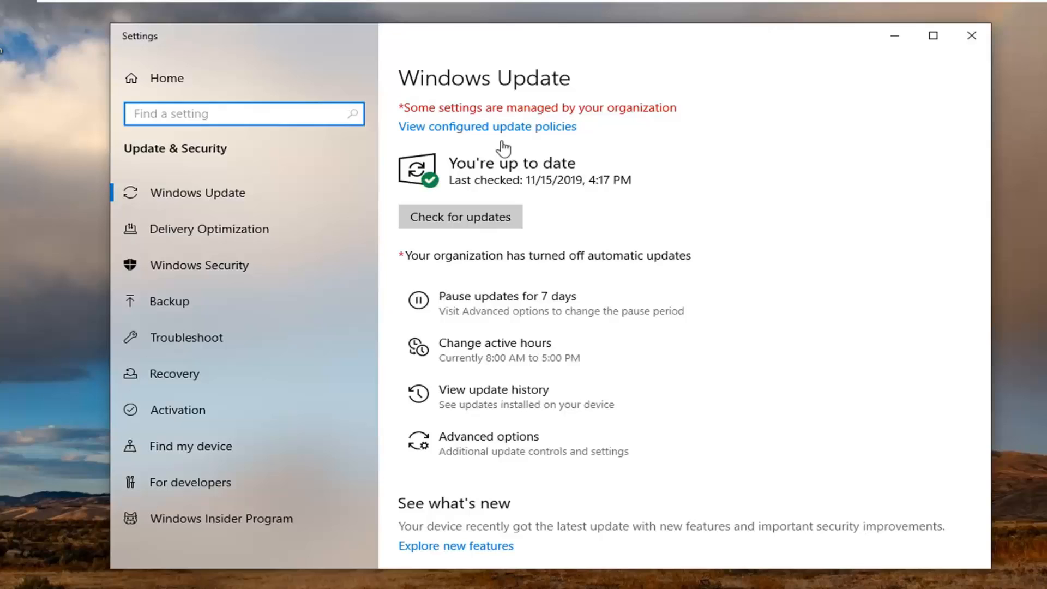
Check for updates until three updates begin downloading, then close Settings.
{"action": "left_click", "coordinate": [460, 216]}
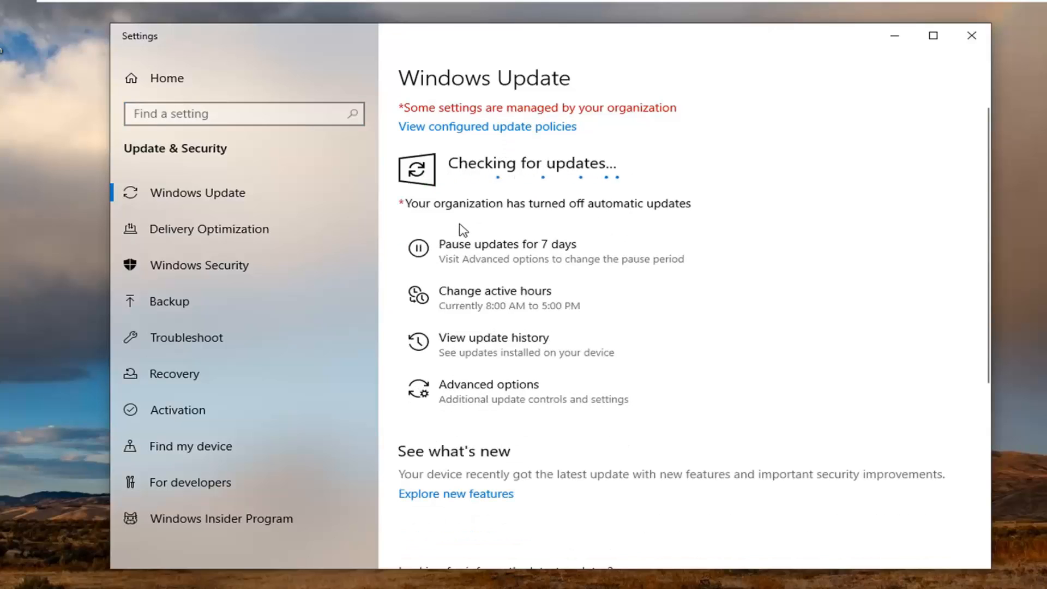
{"action": "mouse_move", "coordinate": [534, 217]}
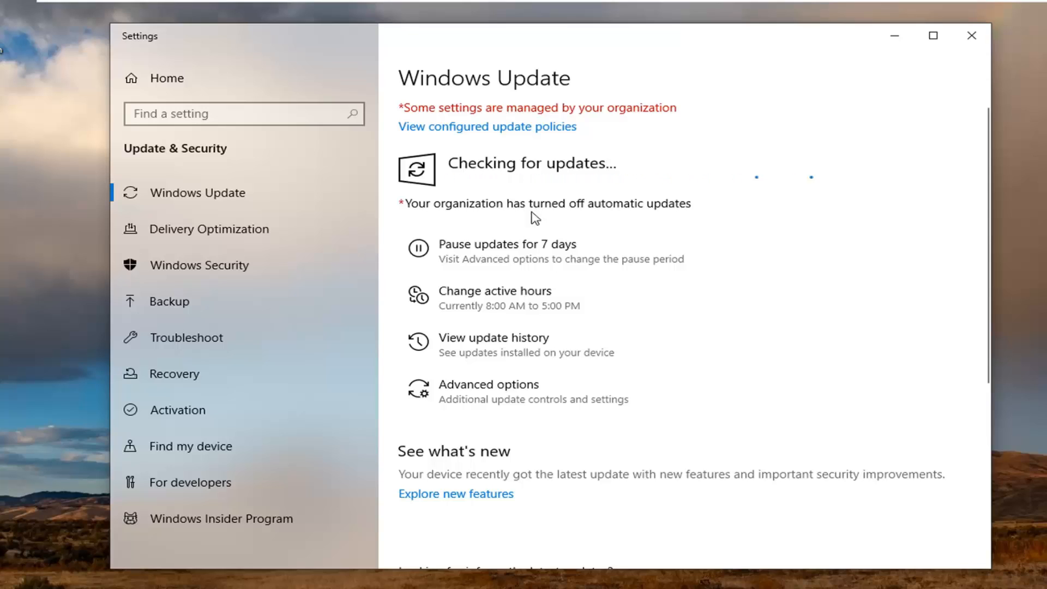
{"action": "mouse_move", "coordinate": [589, 207]}
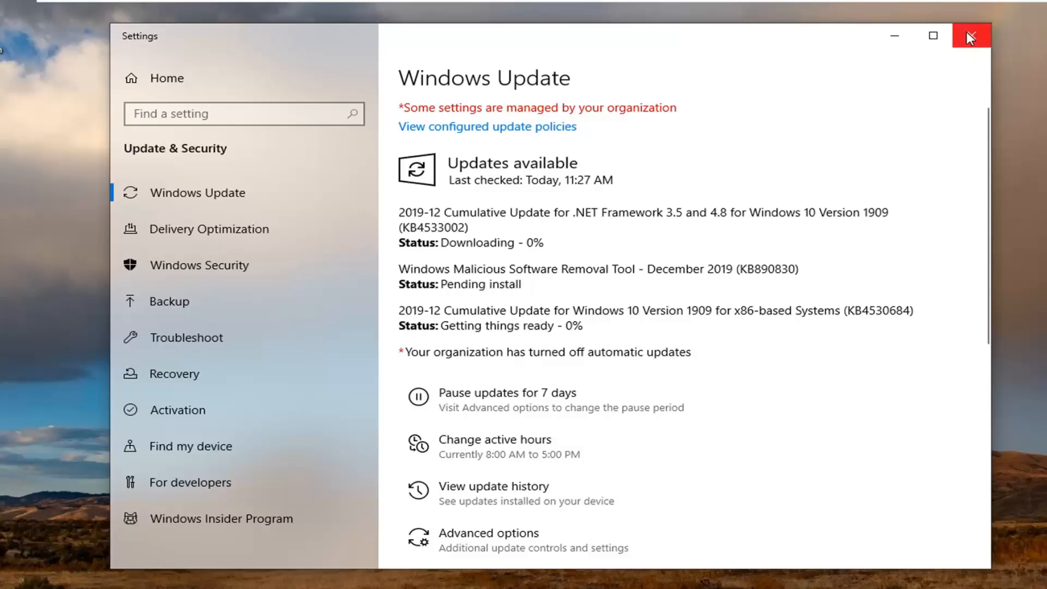
{"action": "left_click", "coordinate": [971, 35]}
{"action": "type", "text": "cmd"}
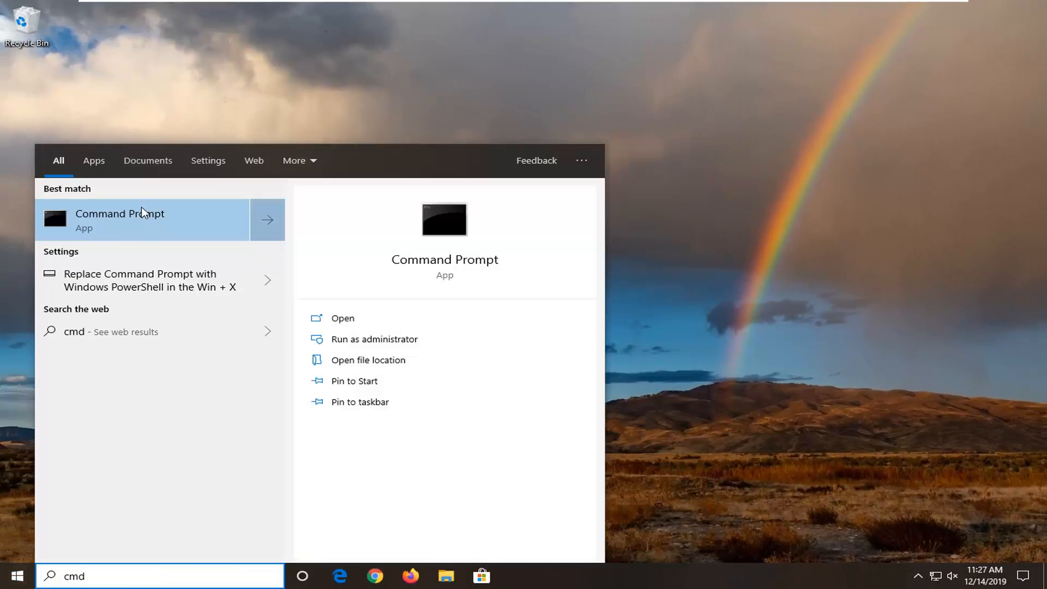
Launch Command Prompt as administrator from the cmd Start search, confirming User Account Control.
{"action": "right_click", "coordinate": [141, 216]}
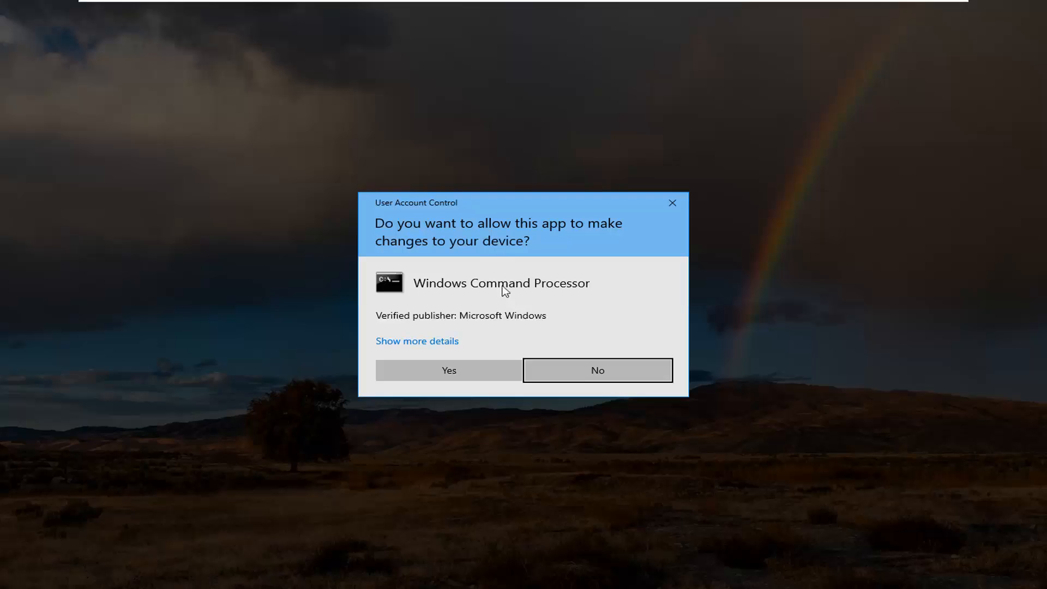
{"action": "left_click", "coordinate": [450, 371]}
{"action": "type", "text": "sfc /scannow"}
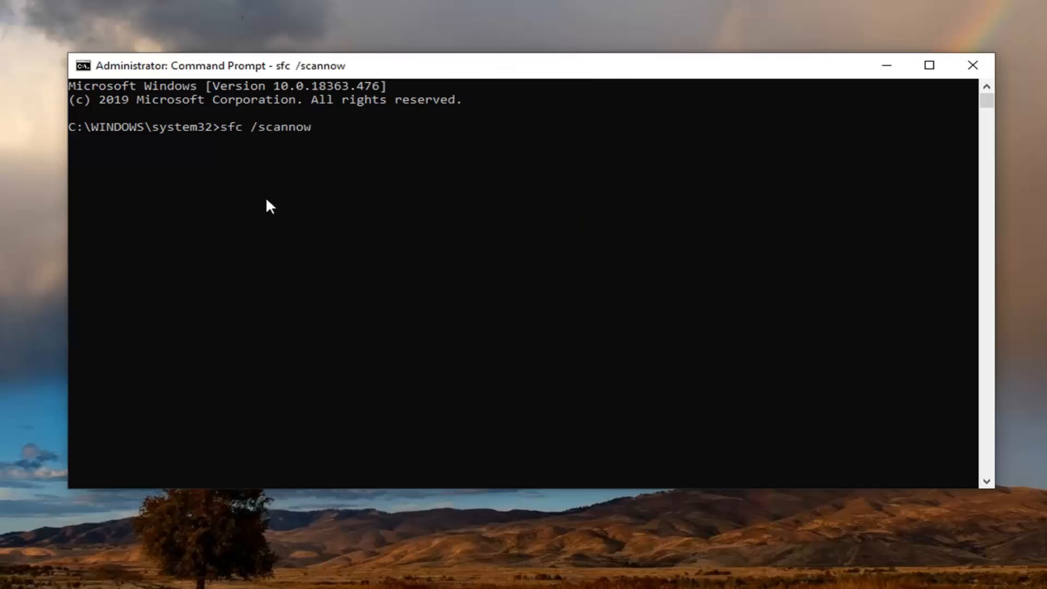
{"action": "mouse_move", "coordinate": [144, 191]}
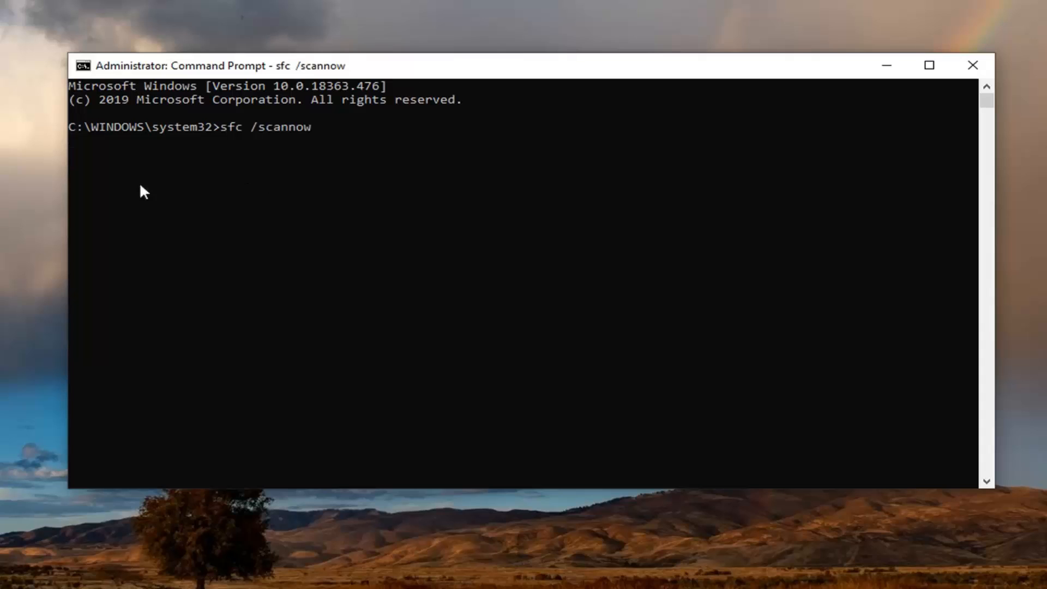
Run sfc /scannow to start the system file scan.
{"action": "key", "text": "Enter"}
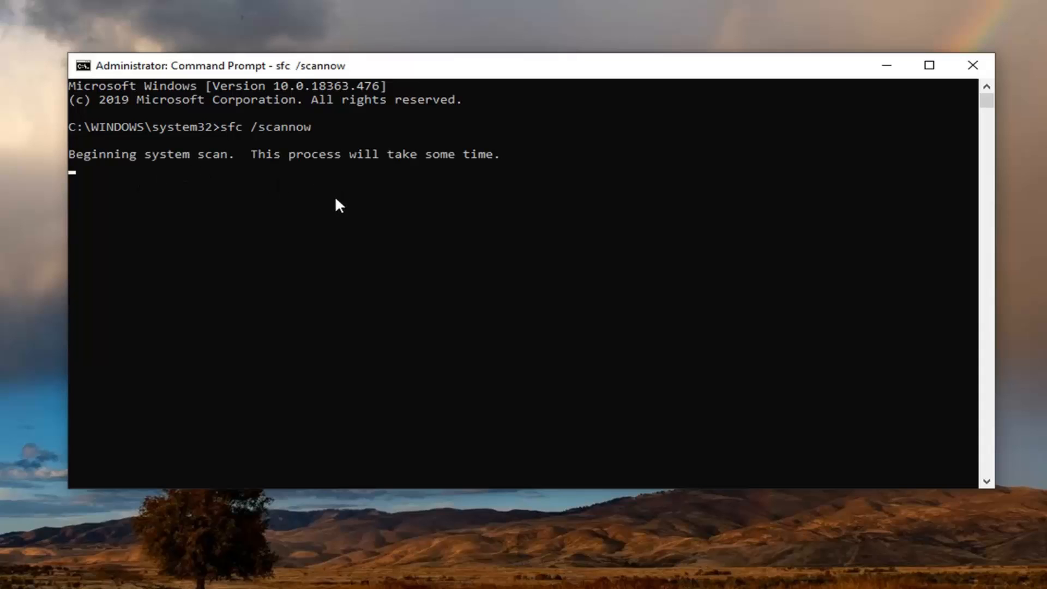